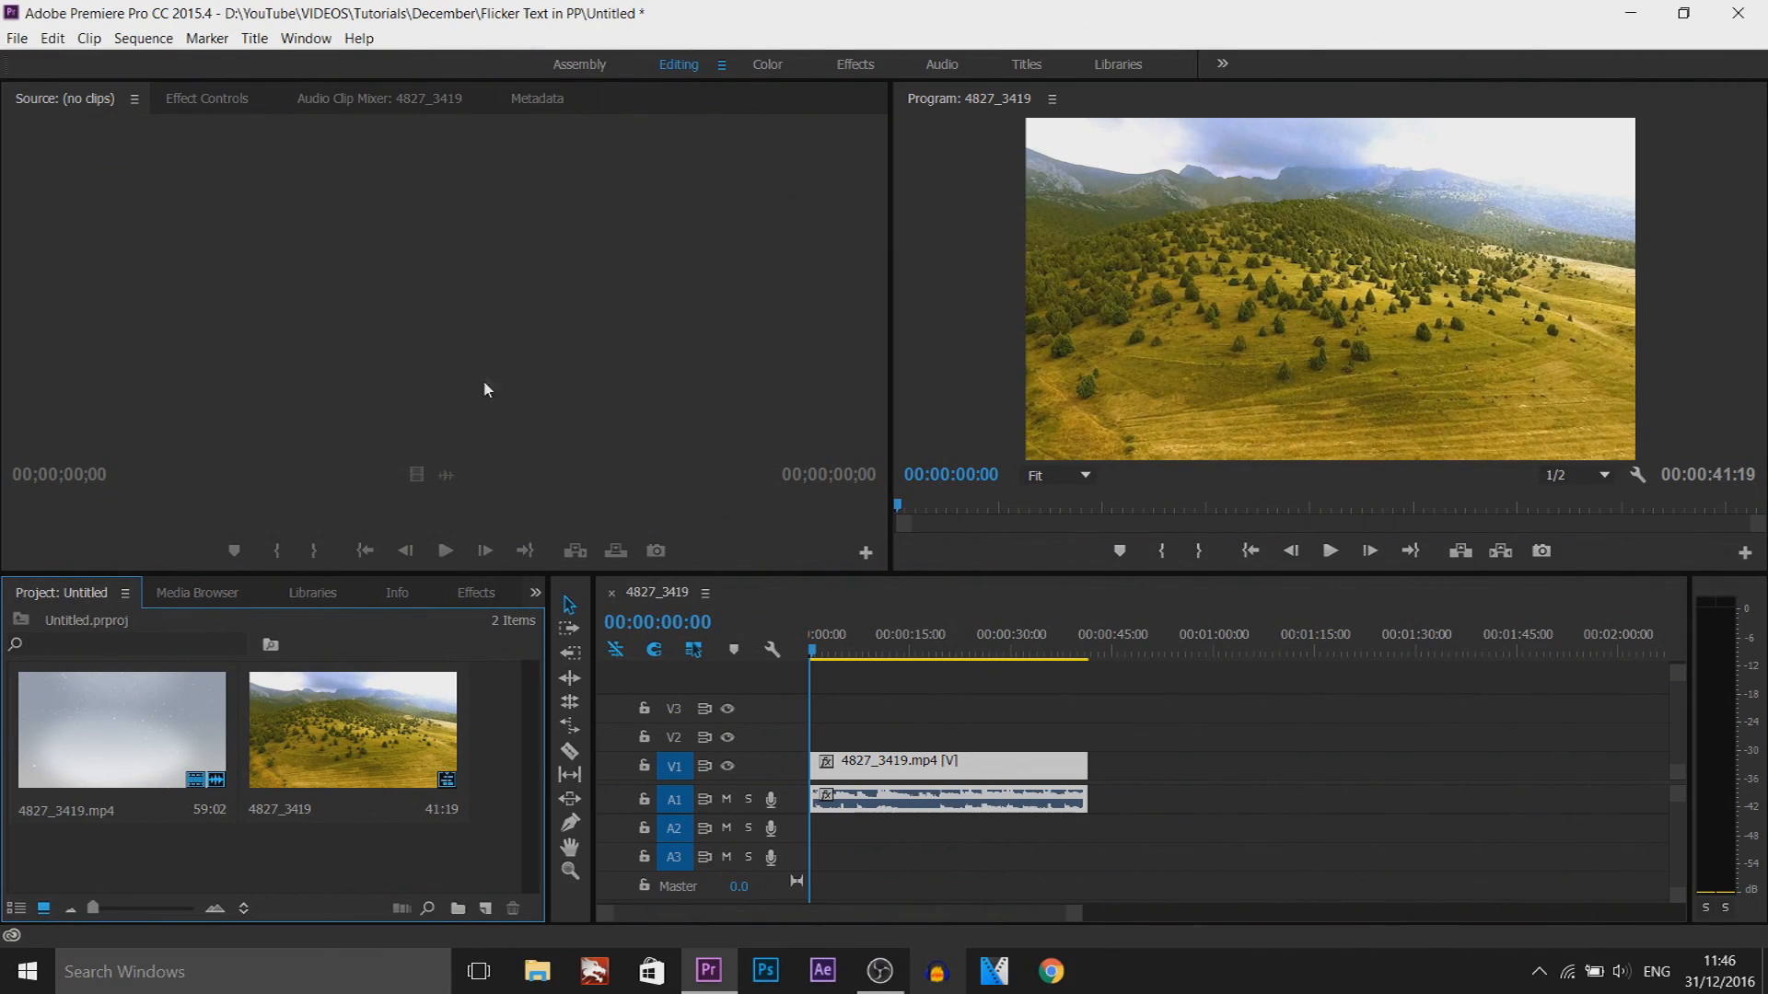
Step: Create a new 1280×720 Default Still title named Title 01
click(252, 37)
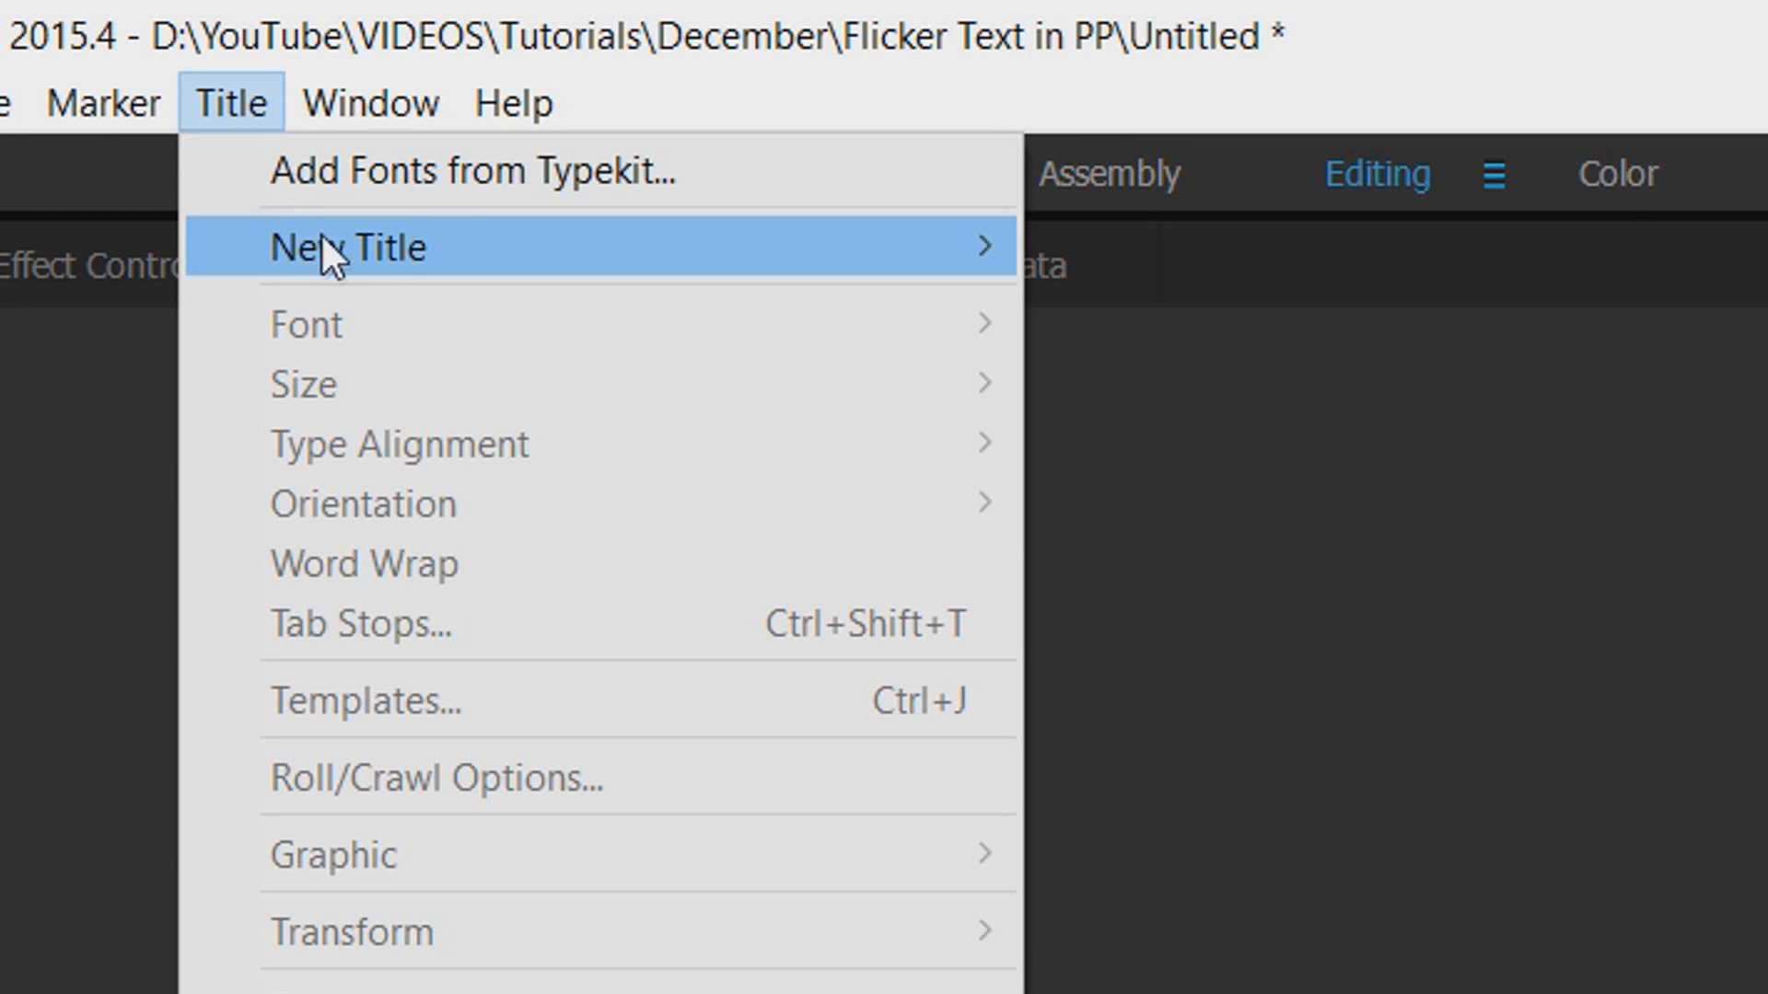
click(350, 247)
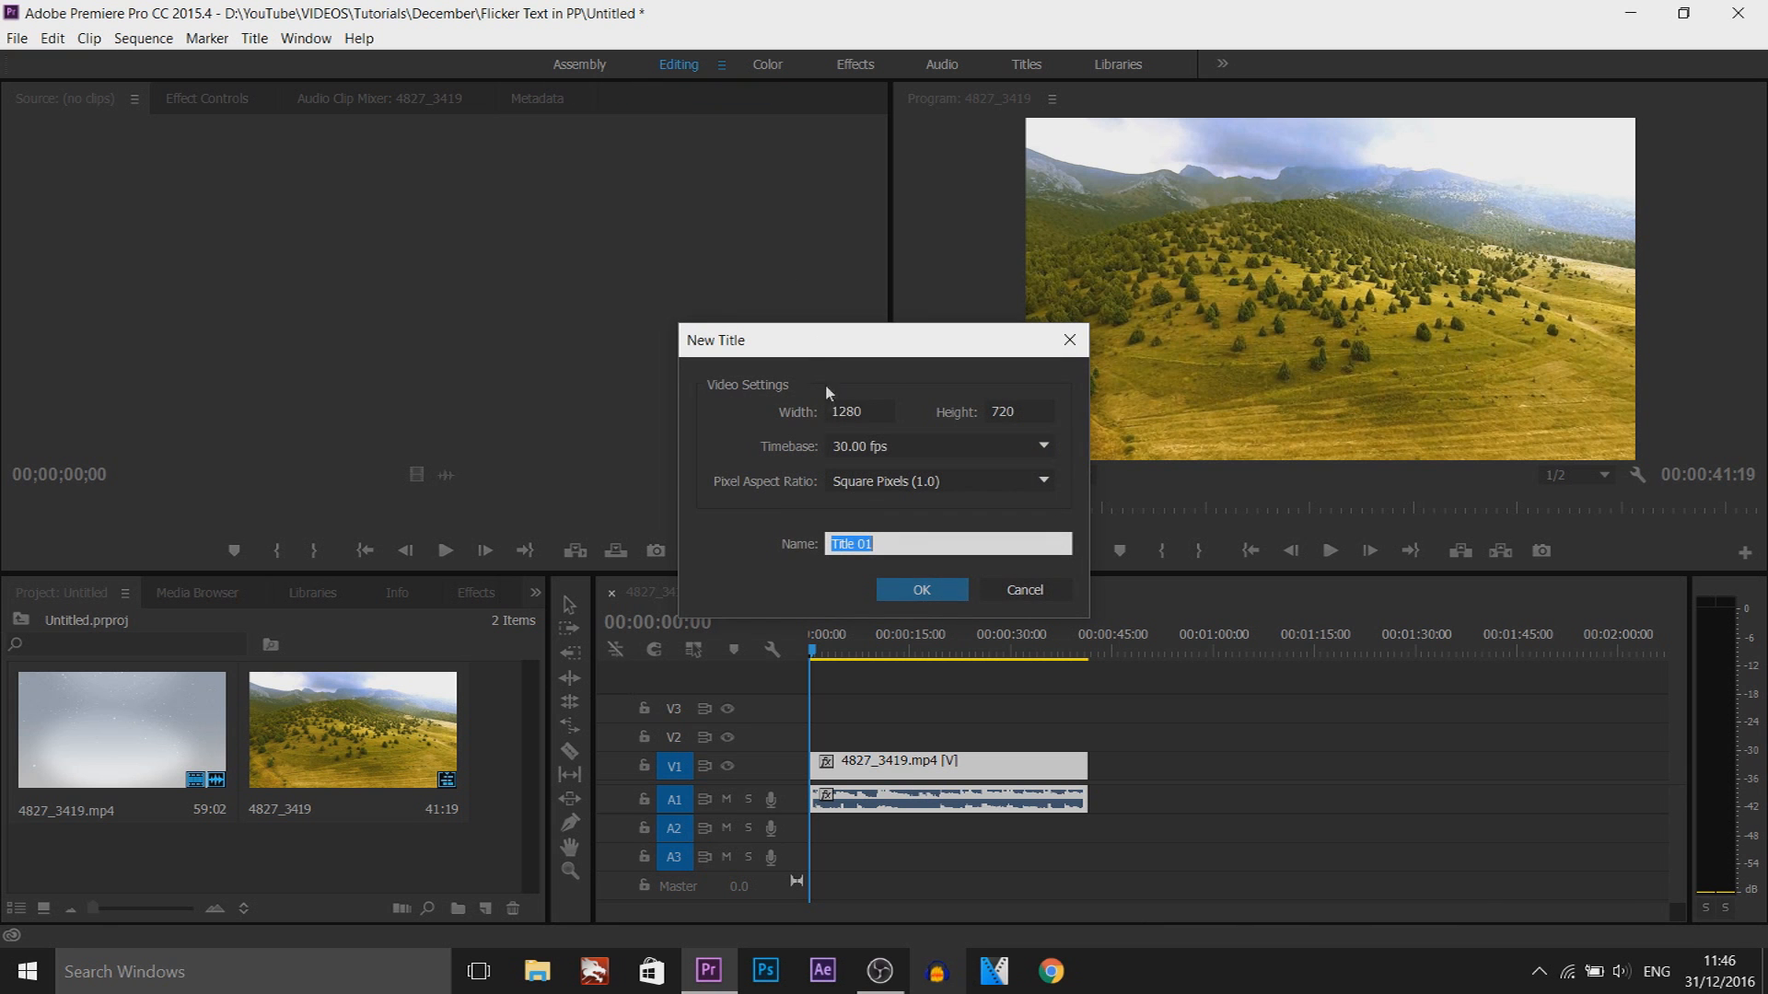
click(920, 590)
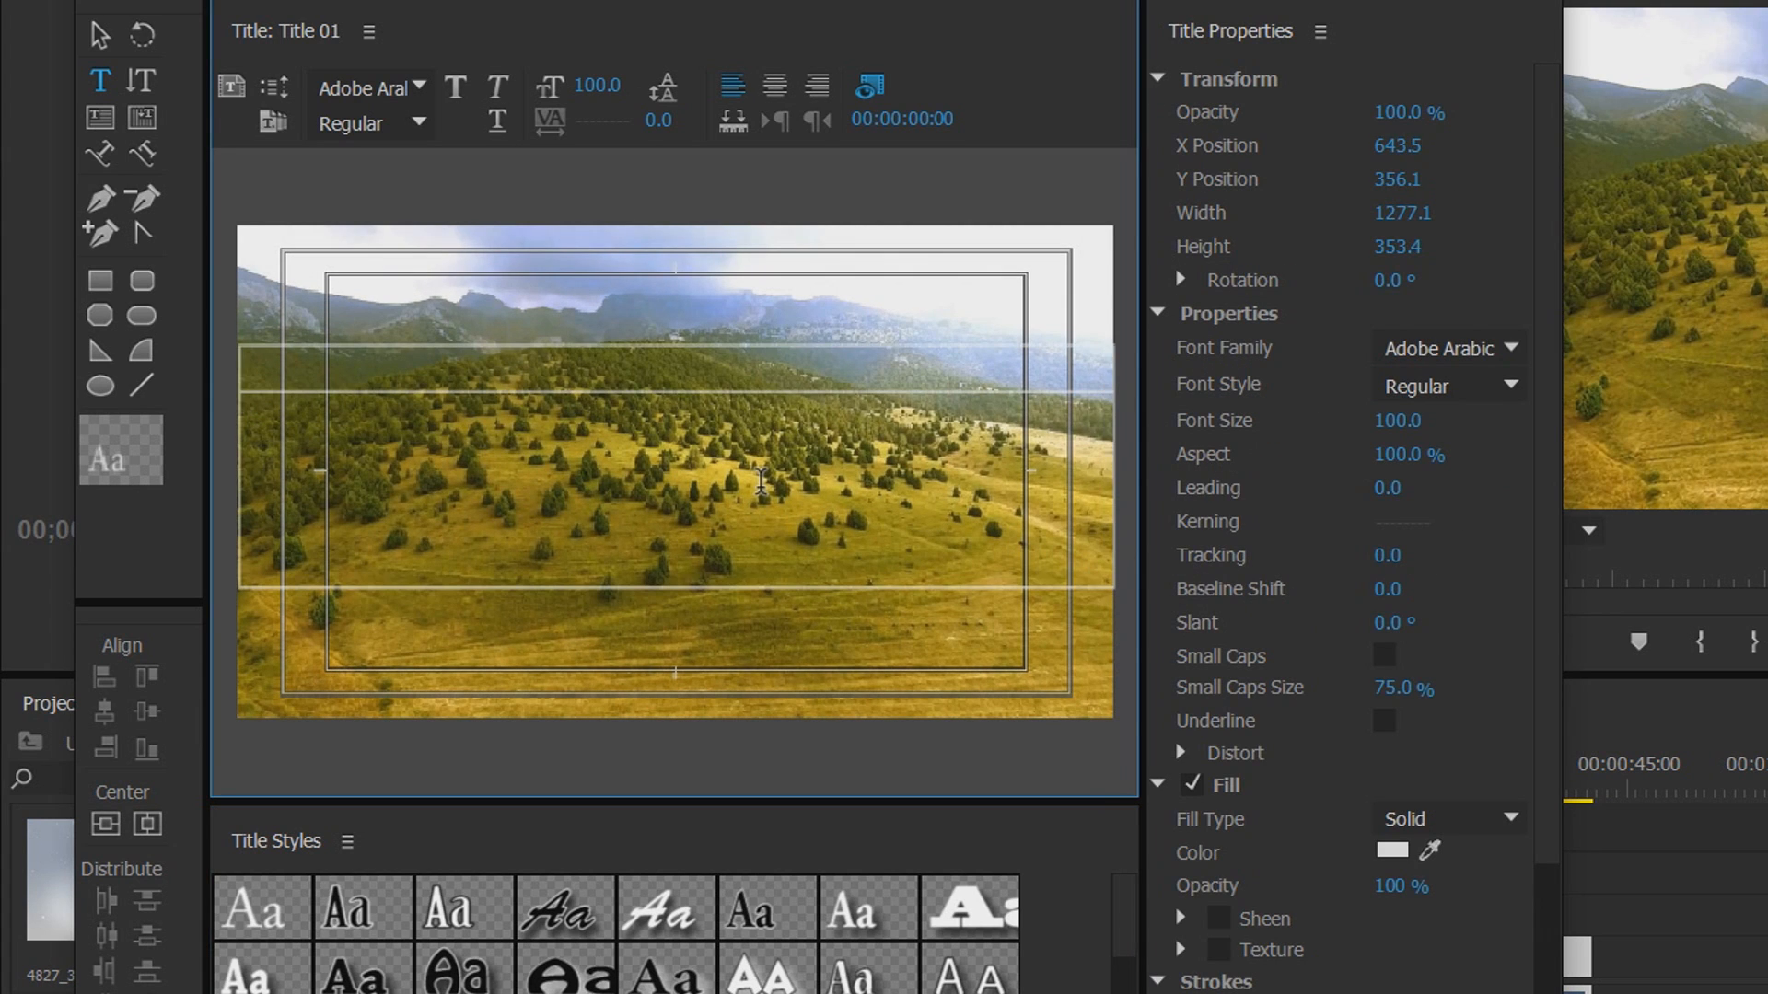
Step: Enter CINEMATIC, centre it horizontally and set the font to Impact at size 193
text(CINEM)
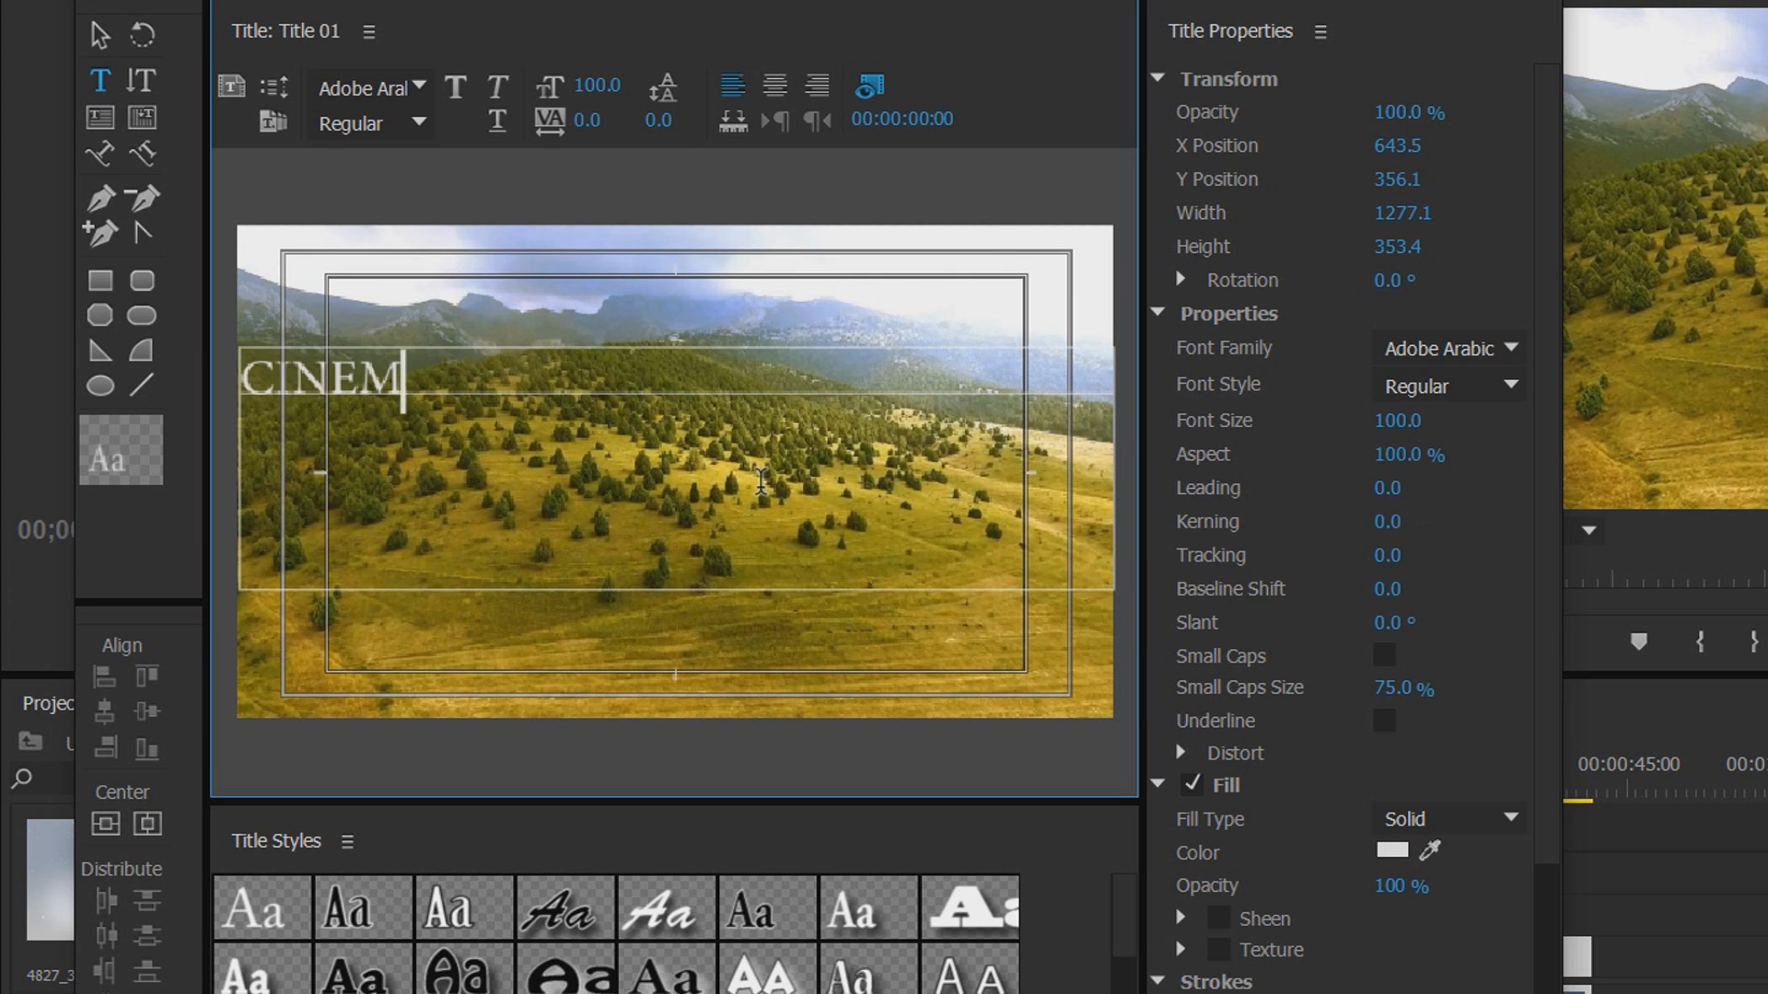
text(ATIC)
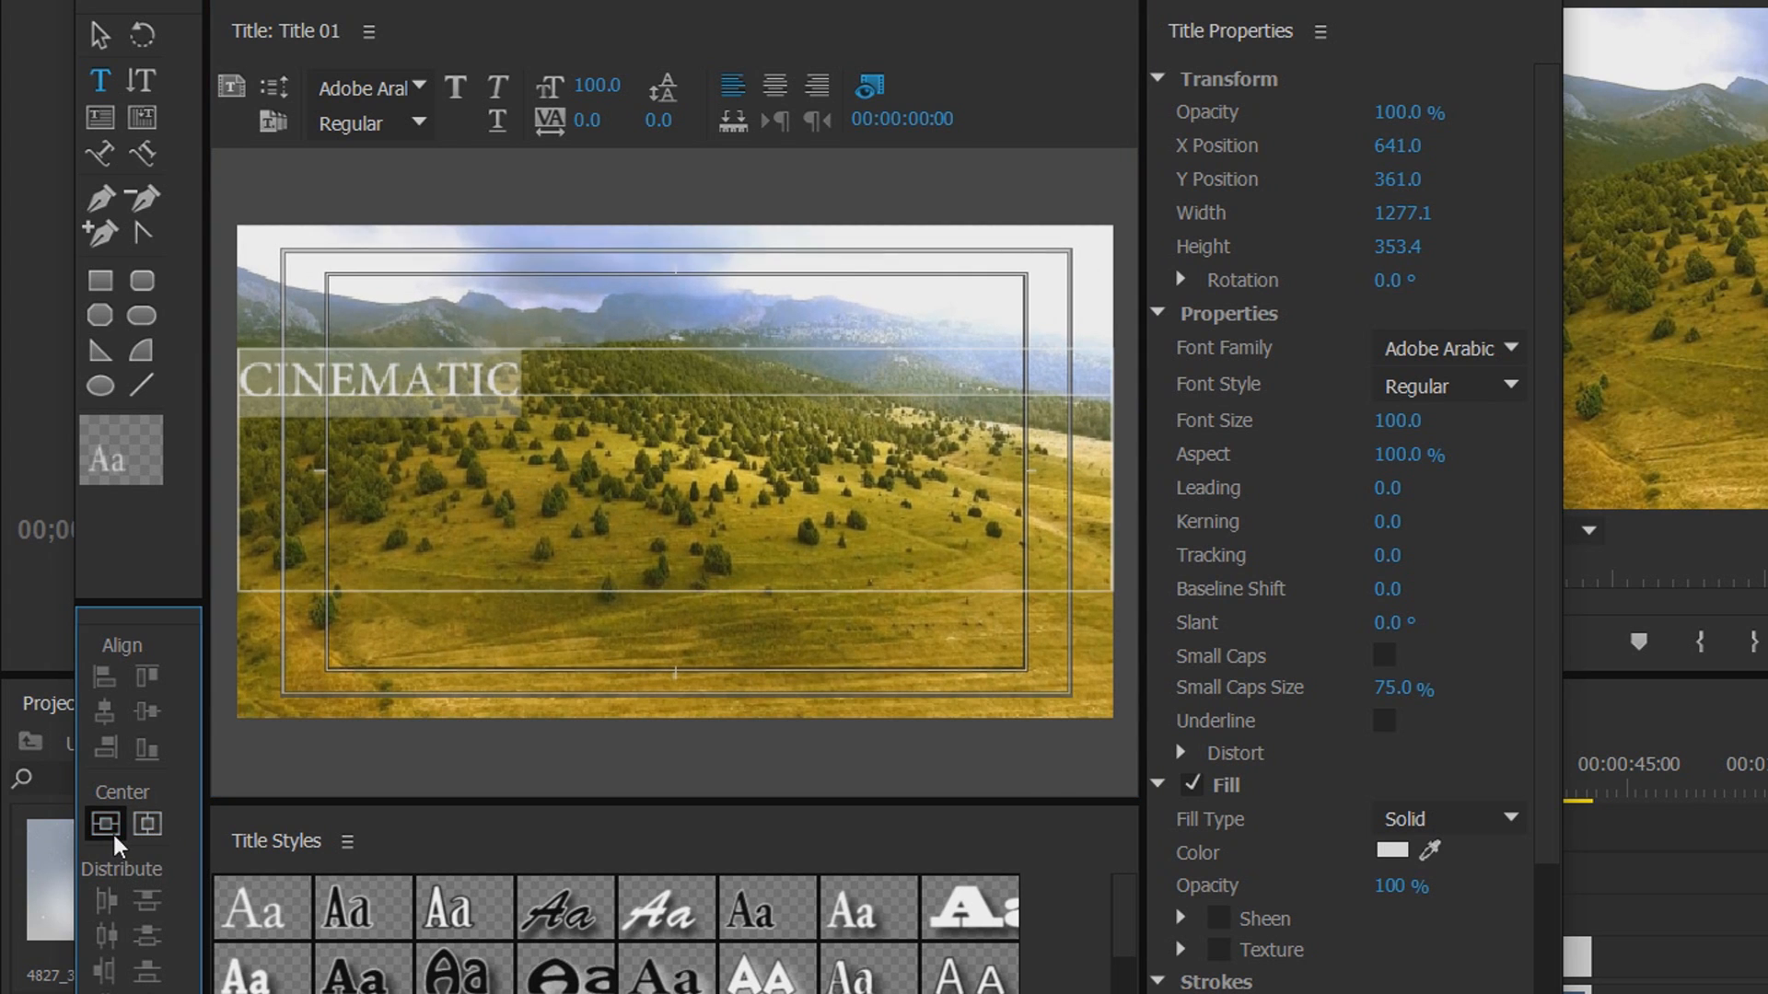
click(105, 823)
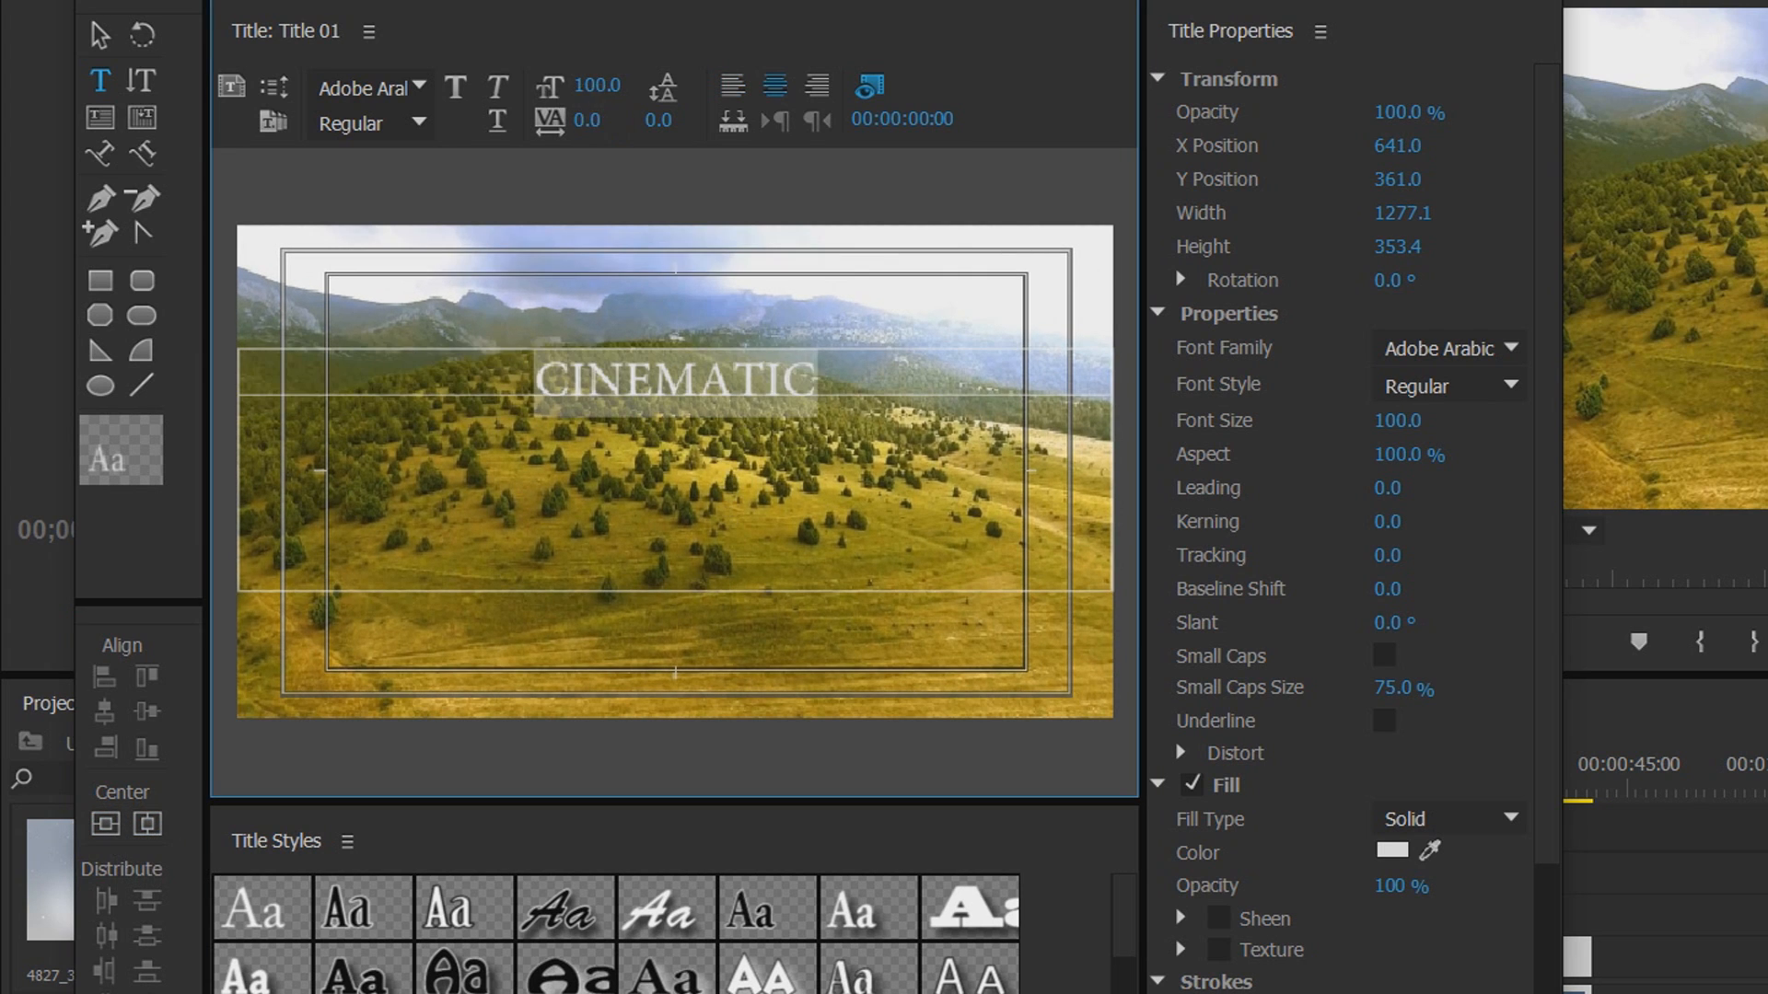
click(420, 89)
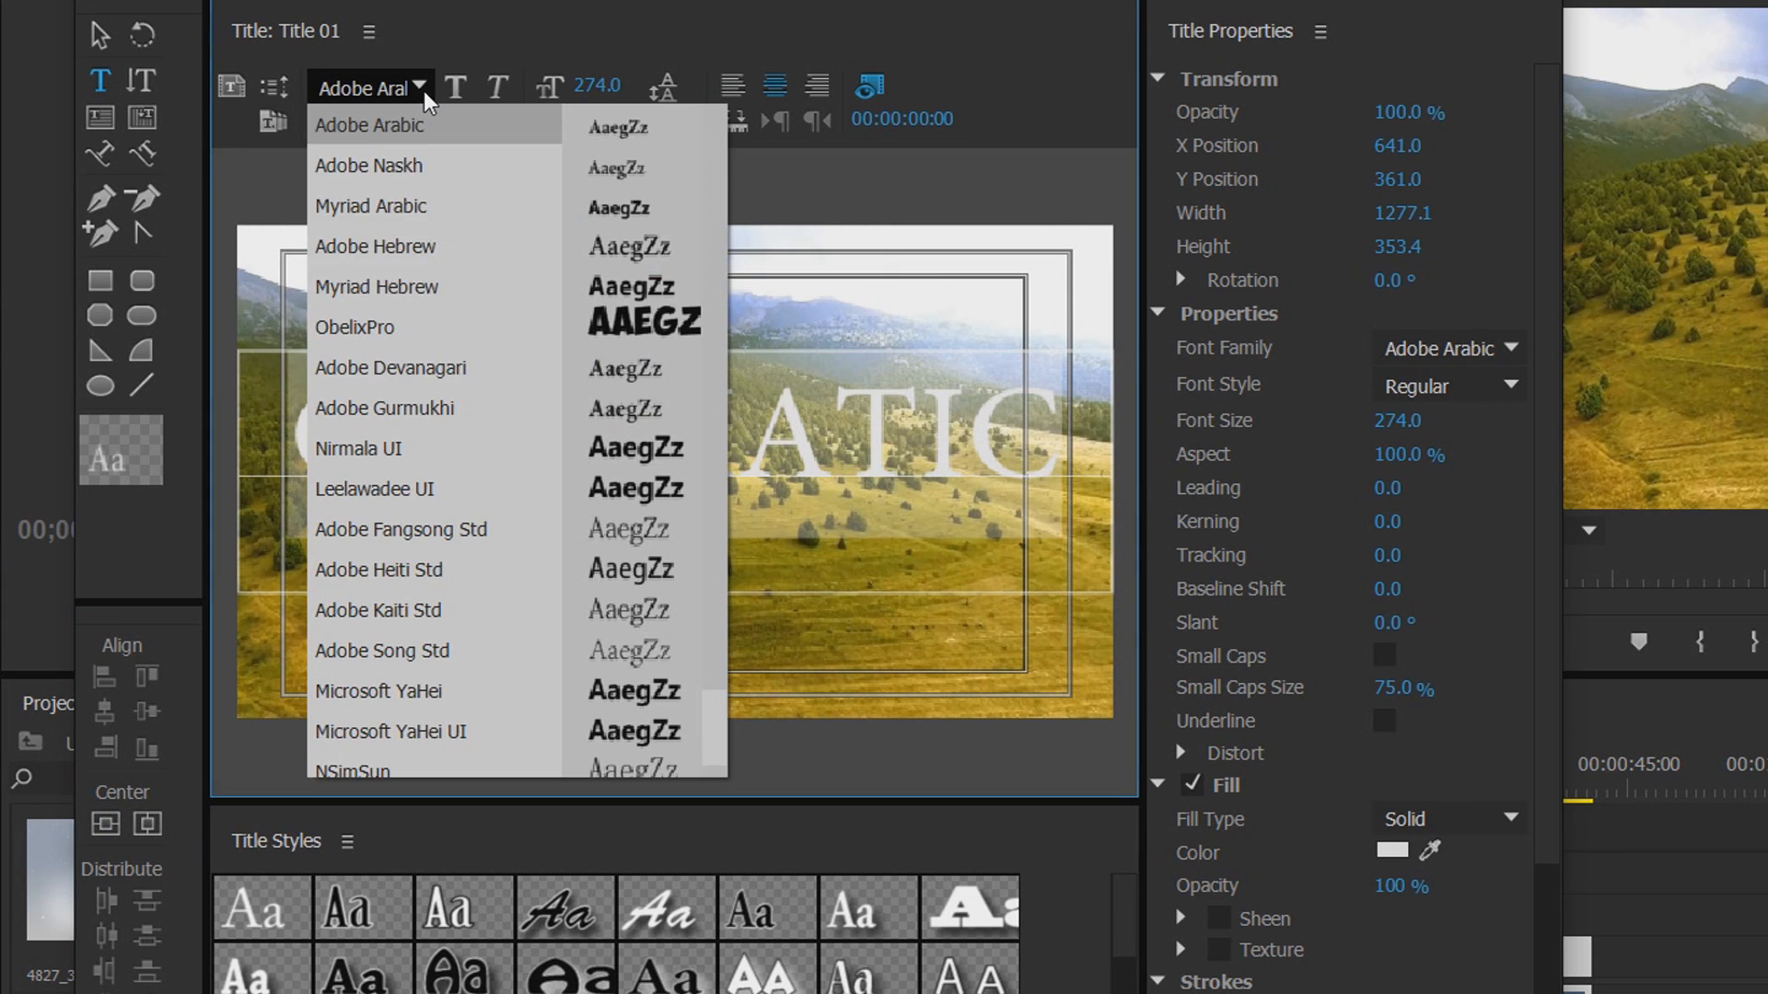
scroll(down, 3)
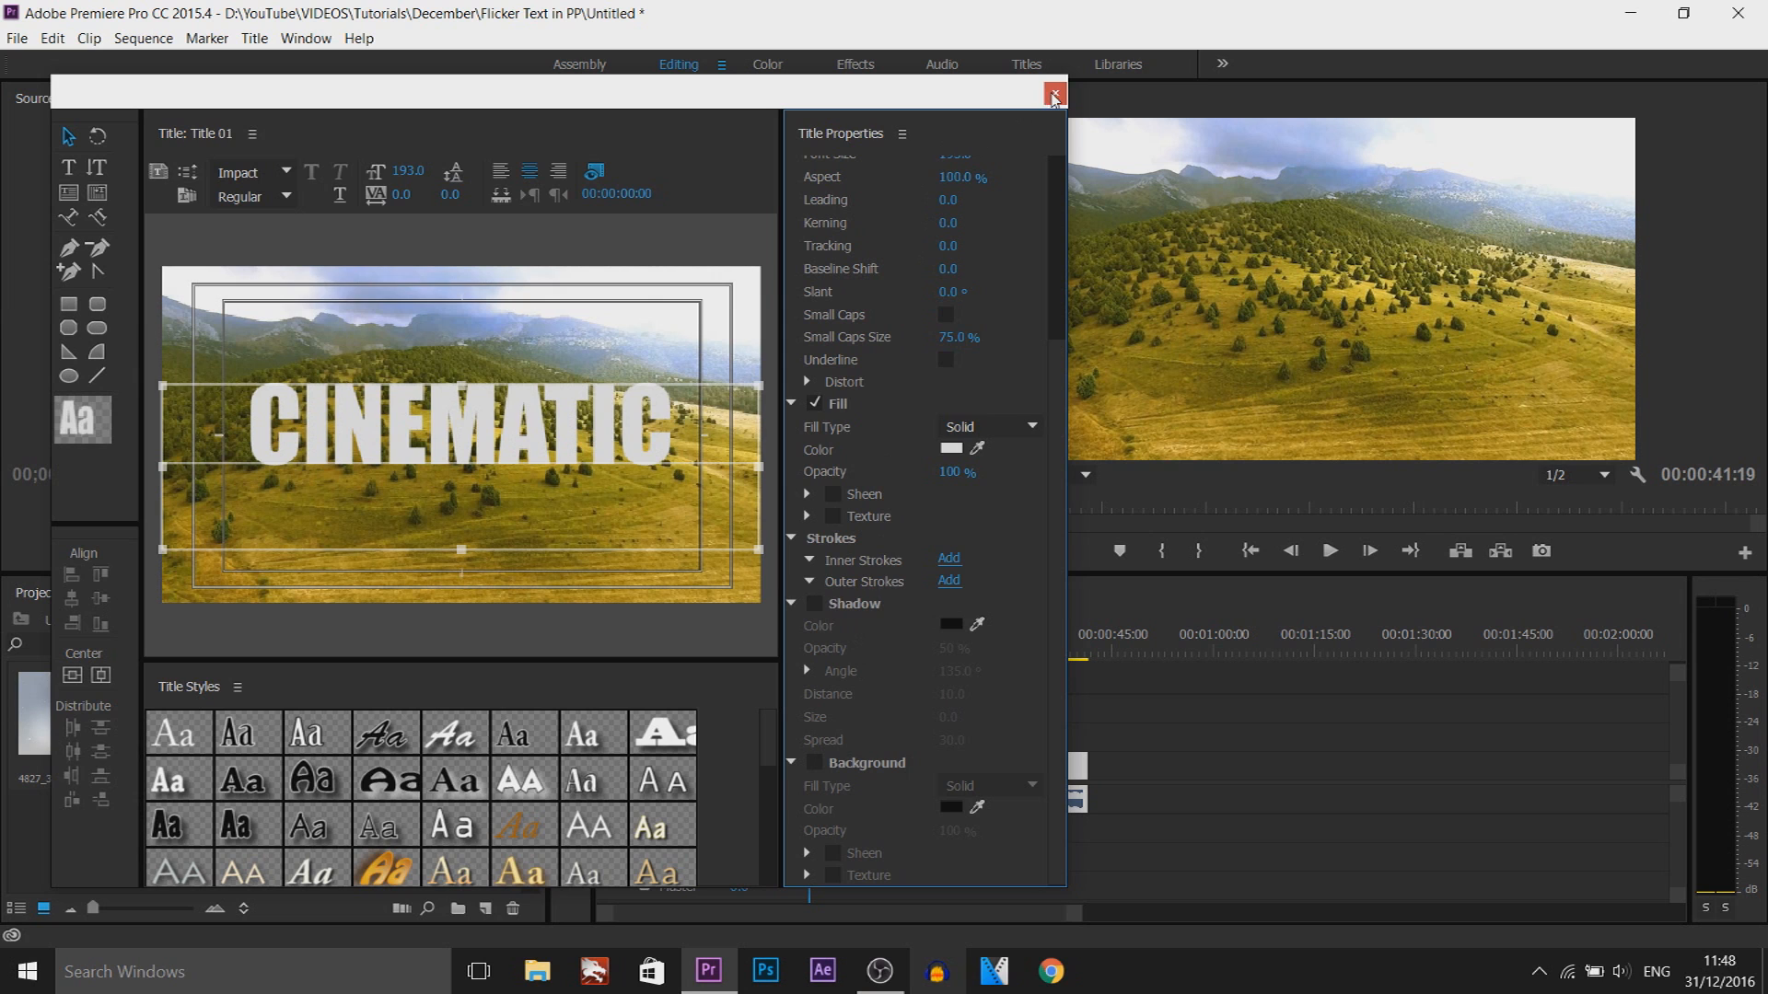
Step: Leave the Titler and duplicate the title as Title 01 Copy 01
click(1054, 94)
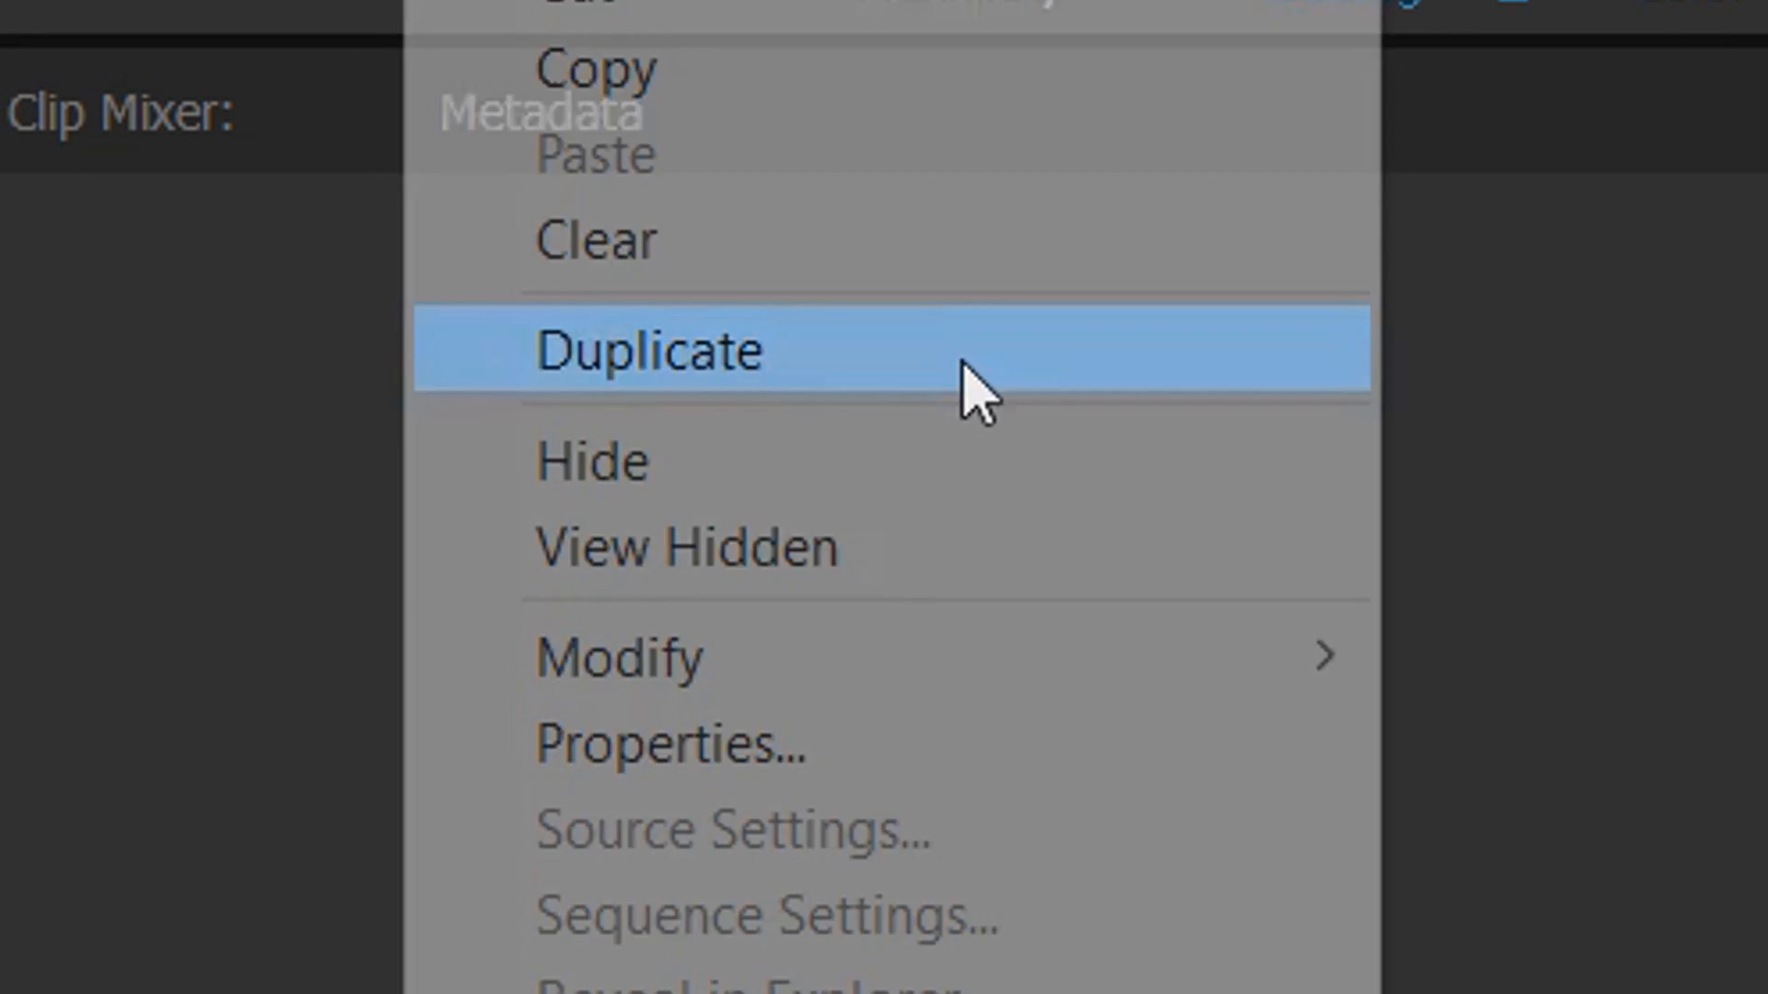
click(654, 350)
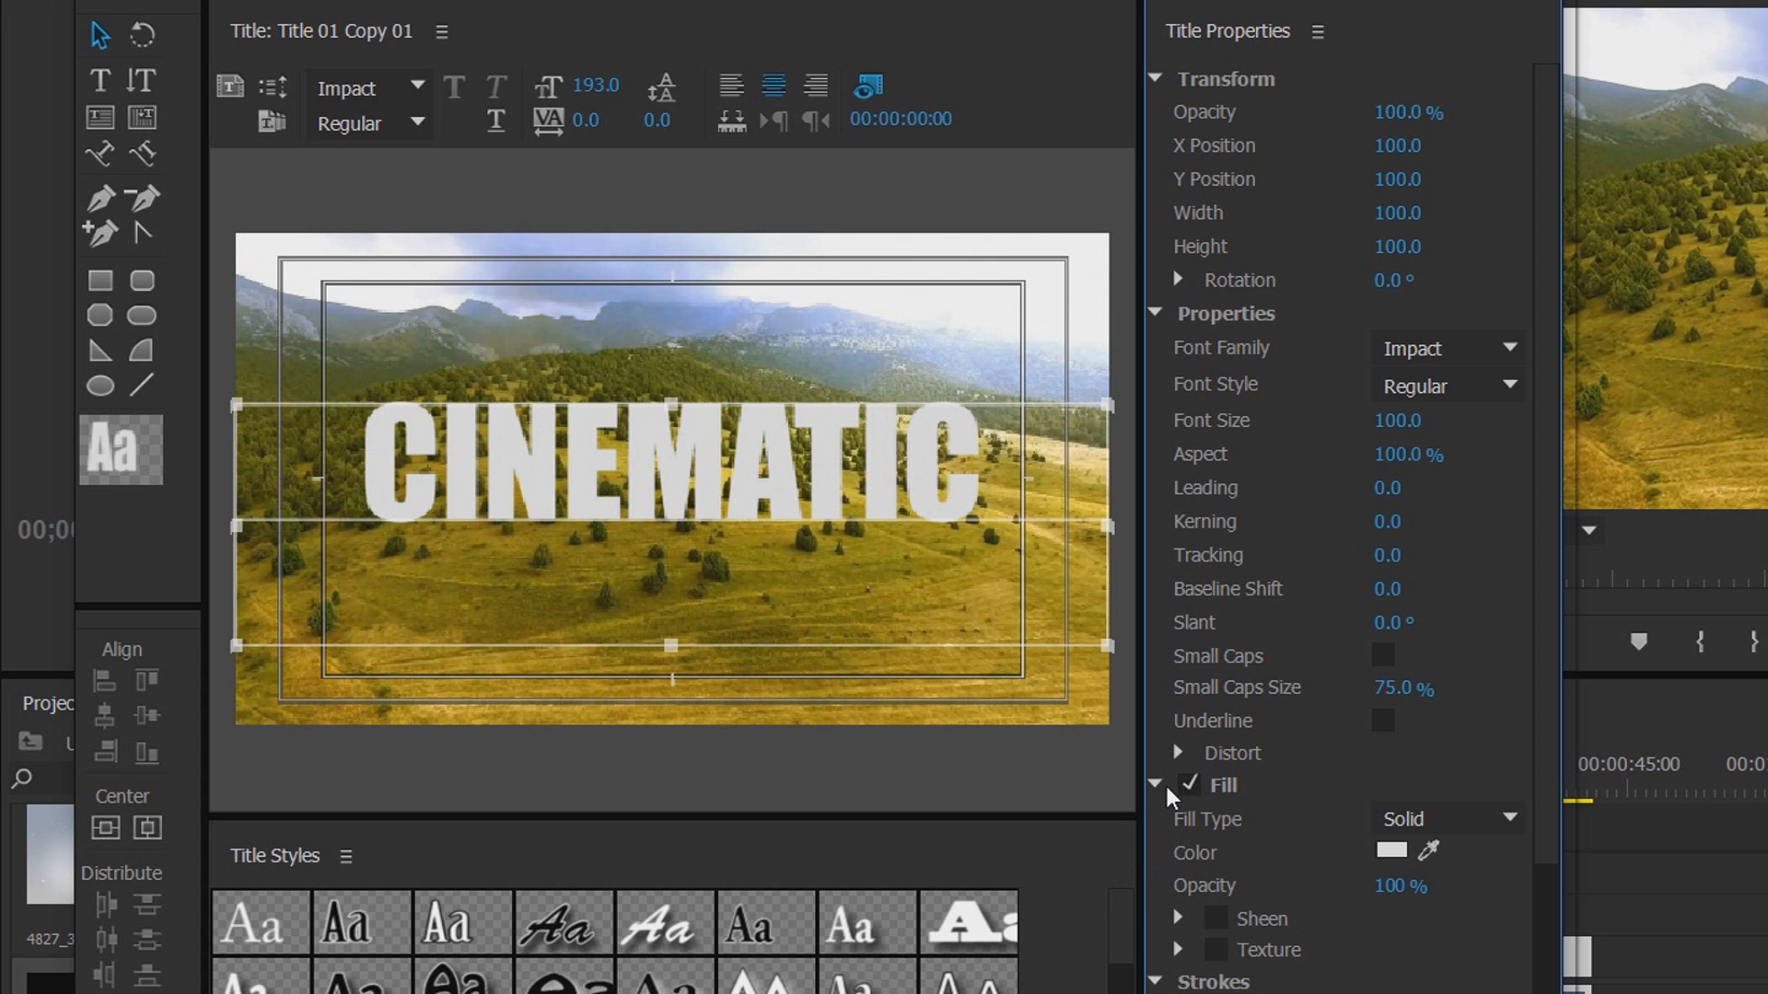
Step: Give the copy a Ghost fill and a black Outer Stroke, Edge type, size 21
click(1449, 818)
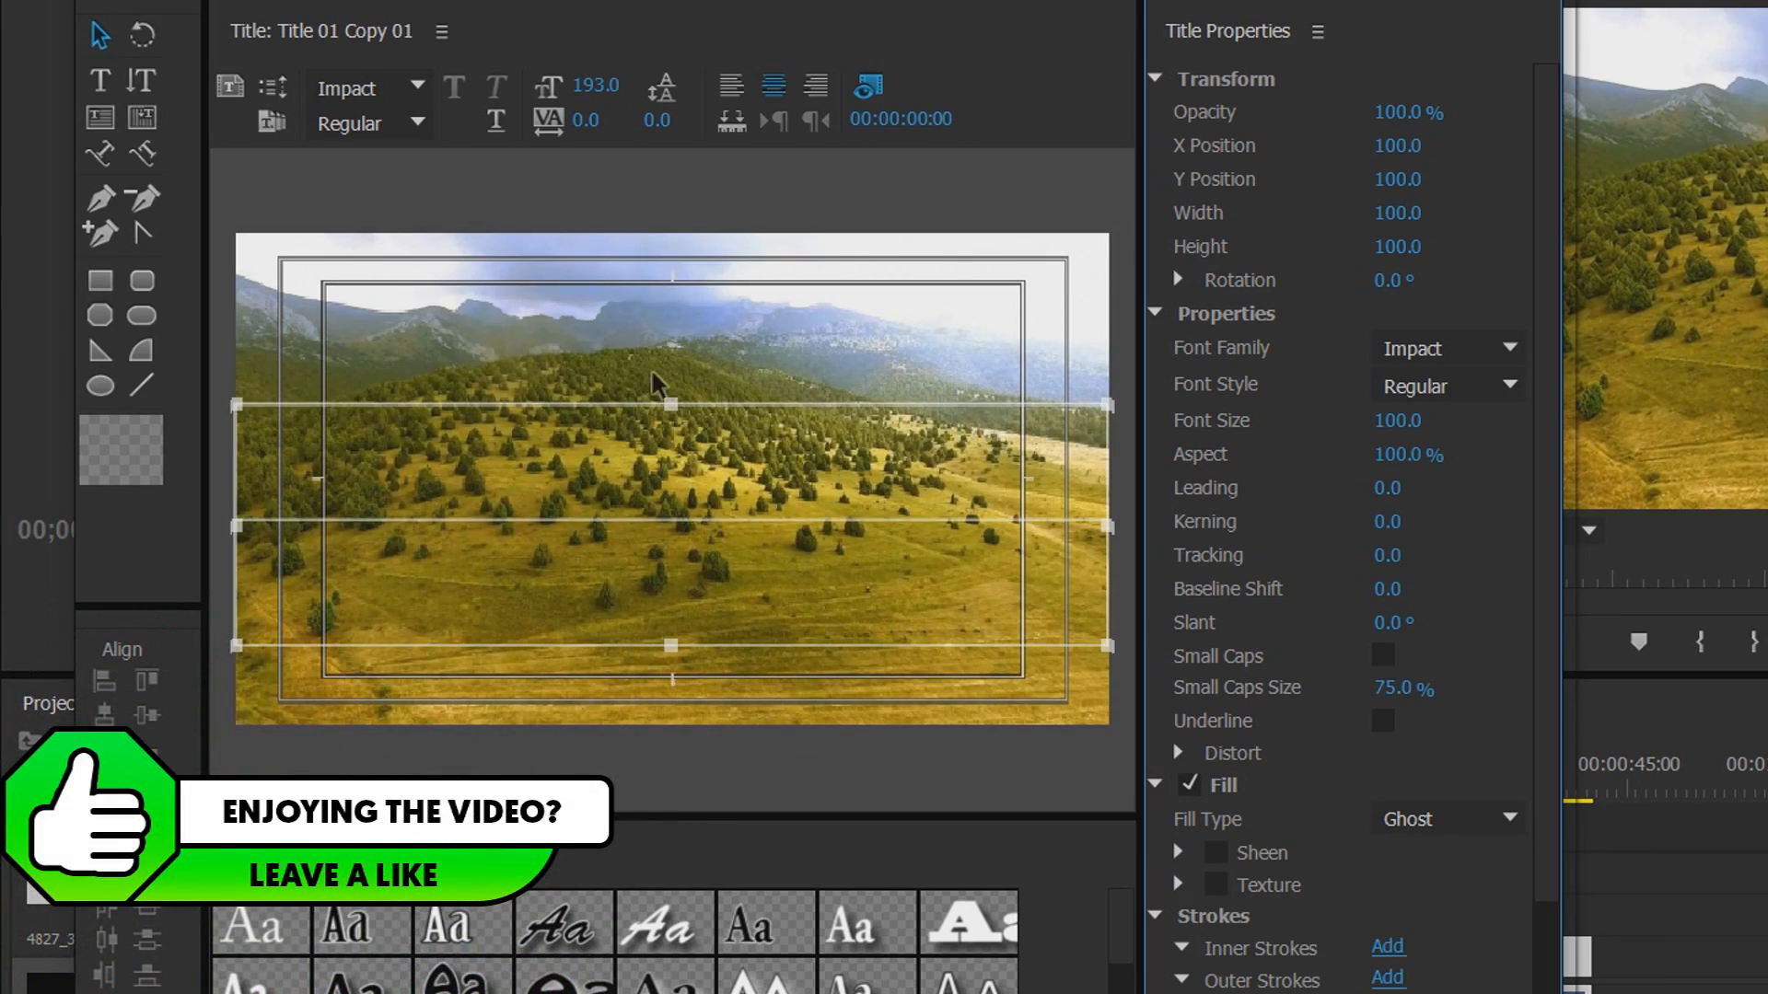
scroll(down, 3)
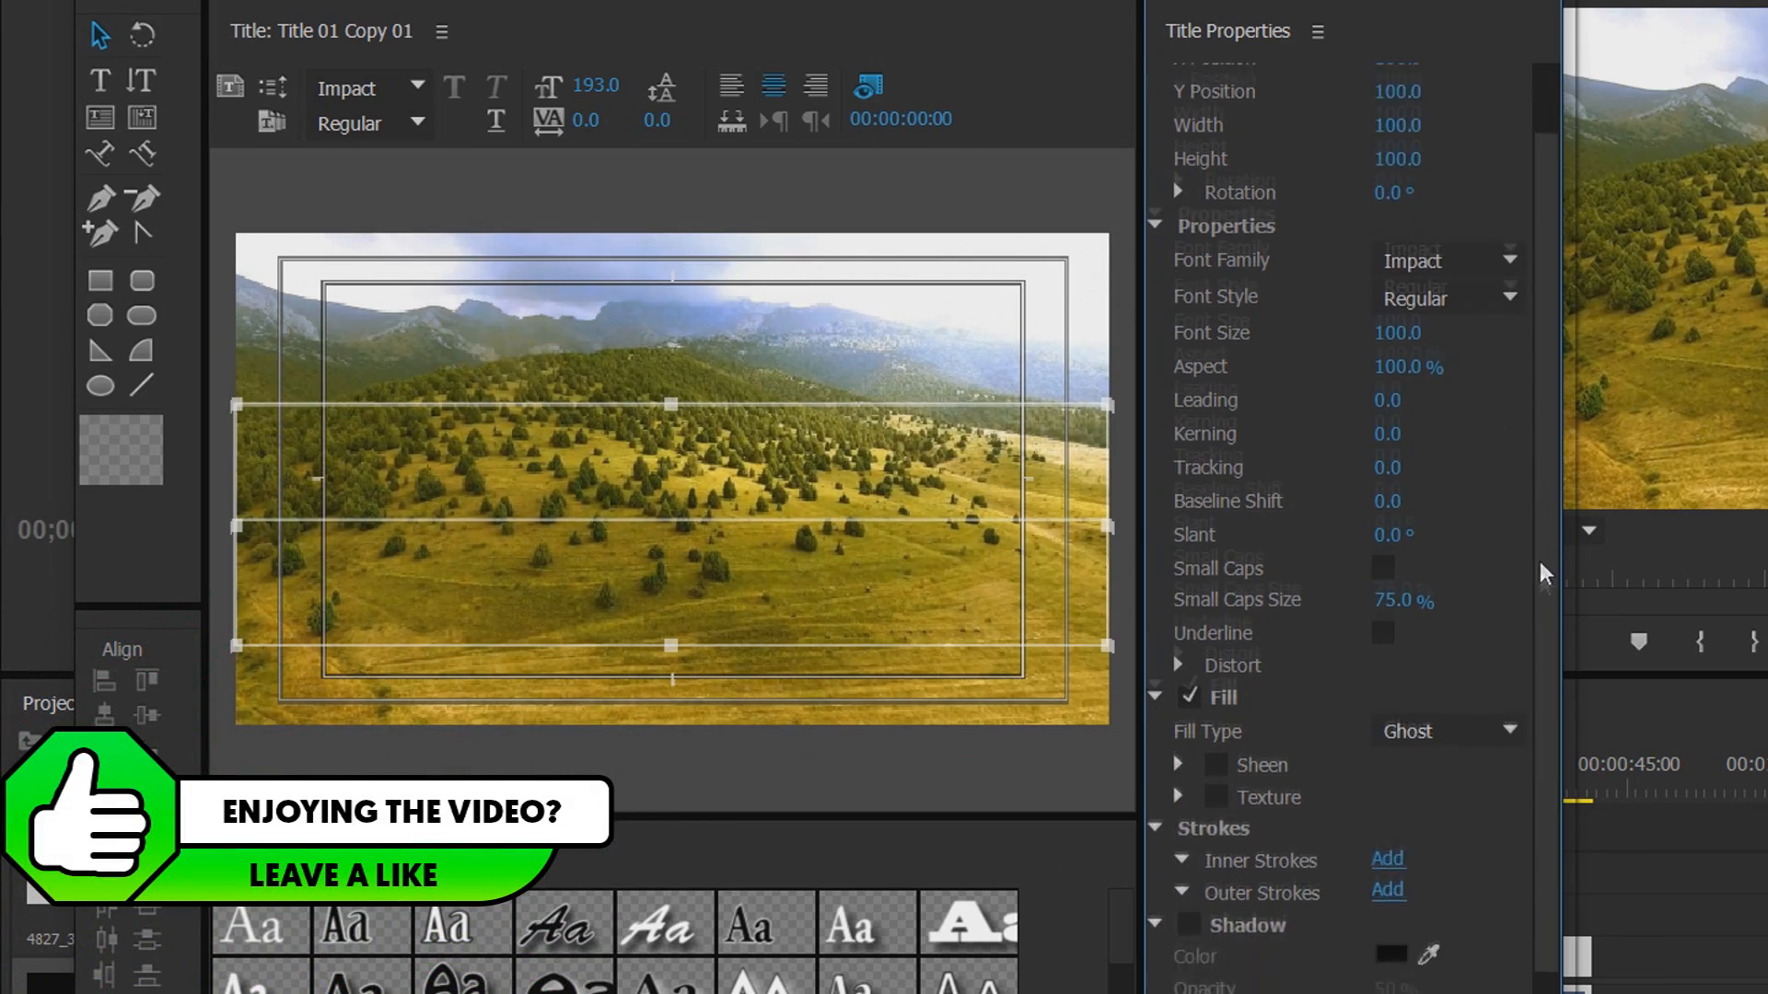
scroll(down, 3)
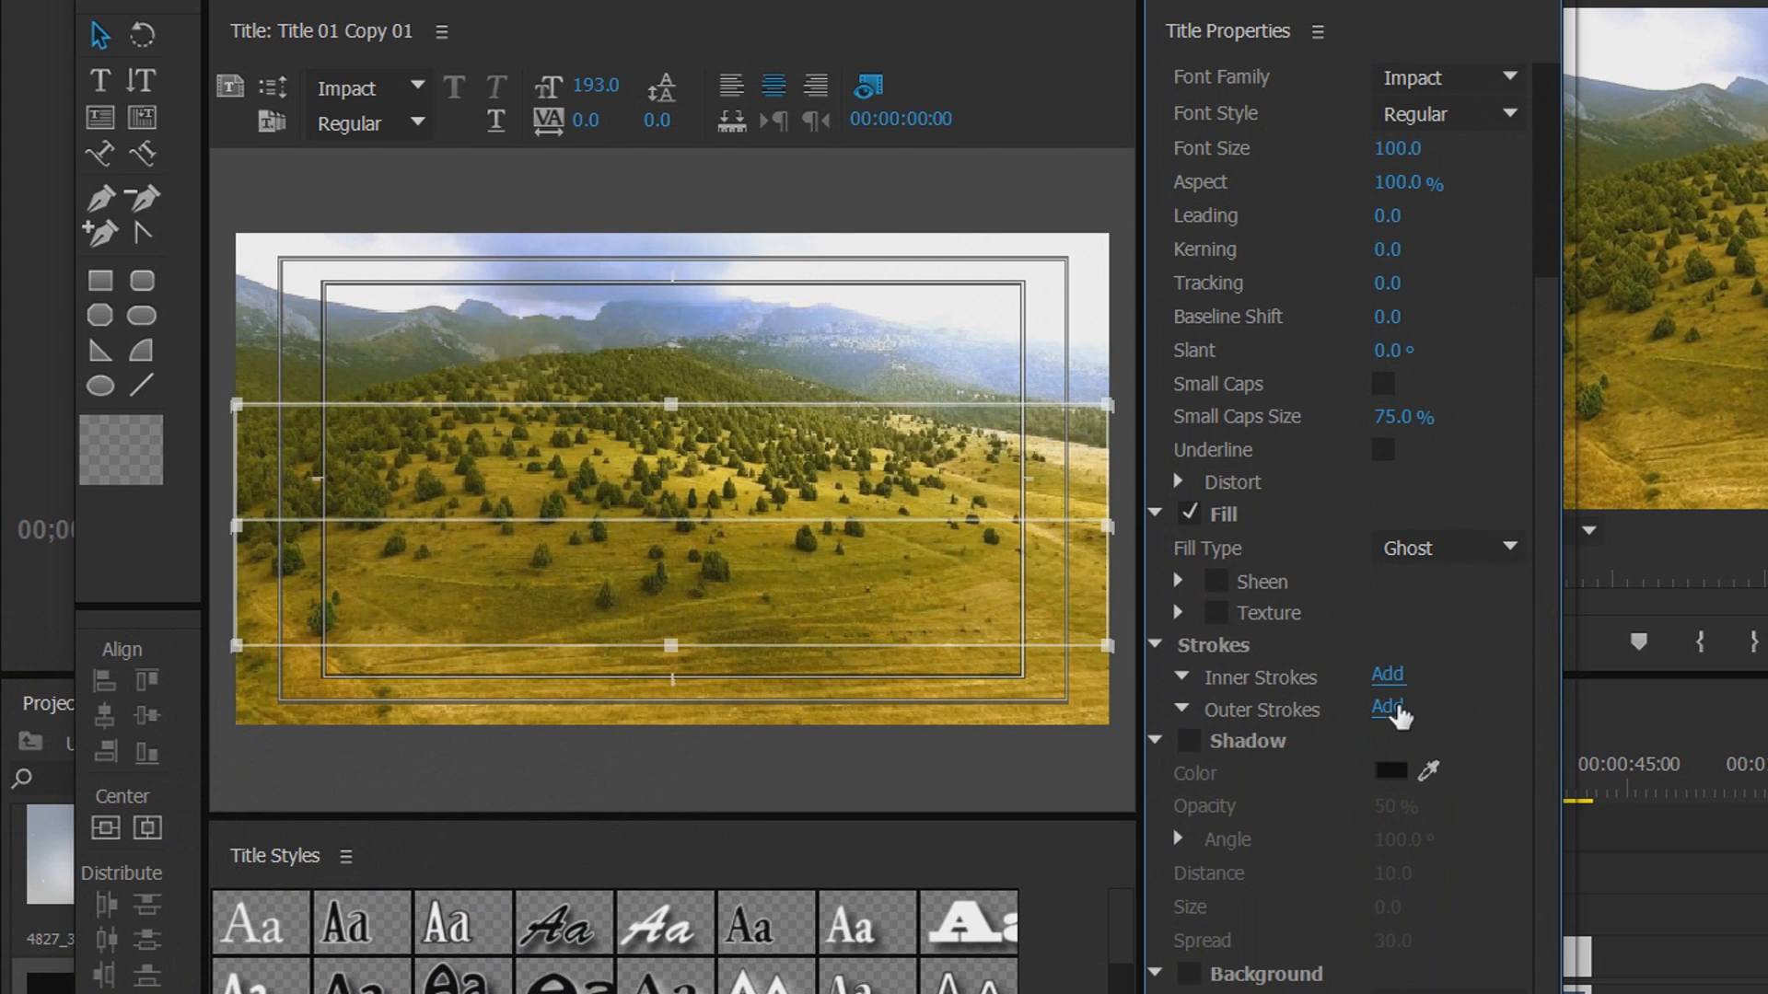
click(1387, 707)
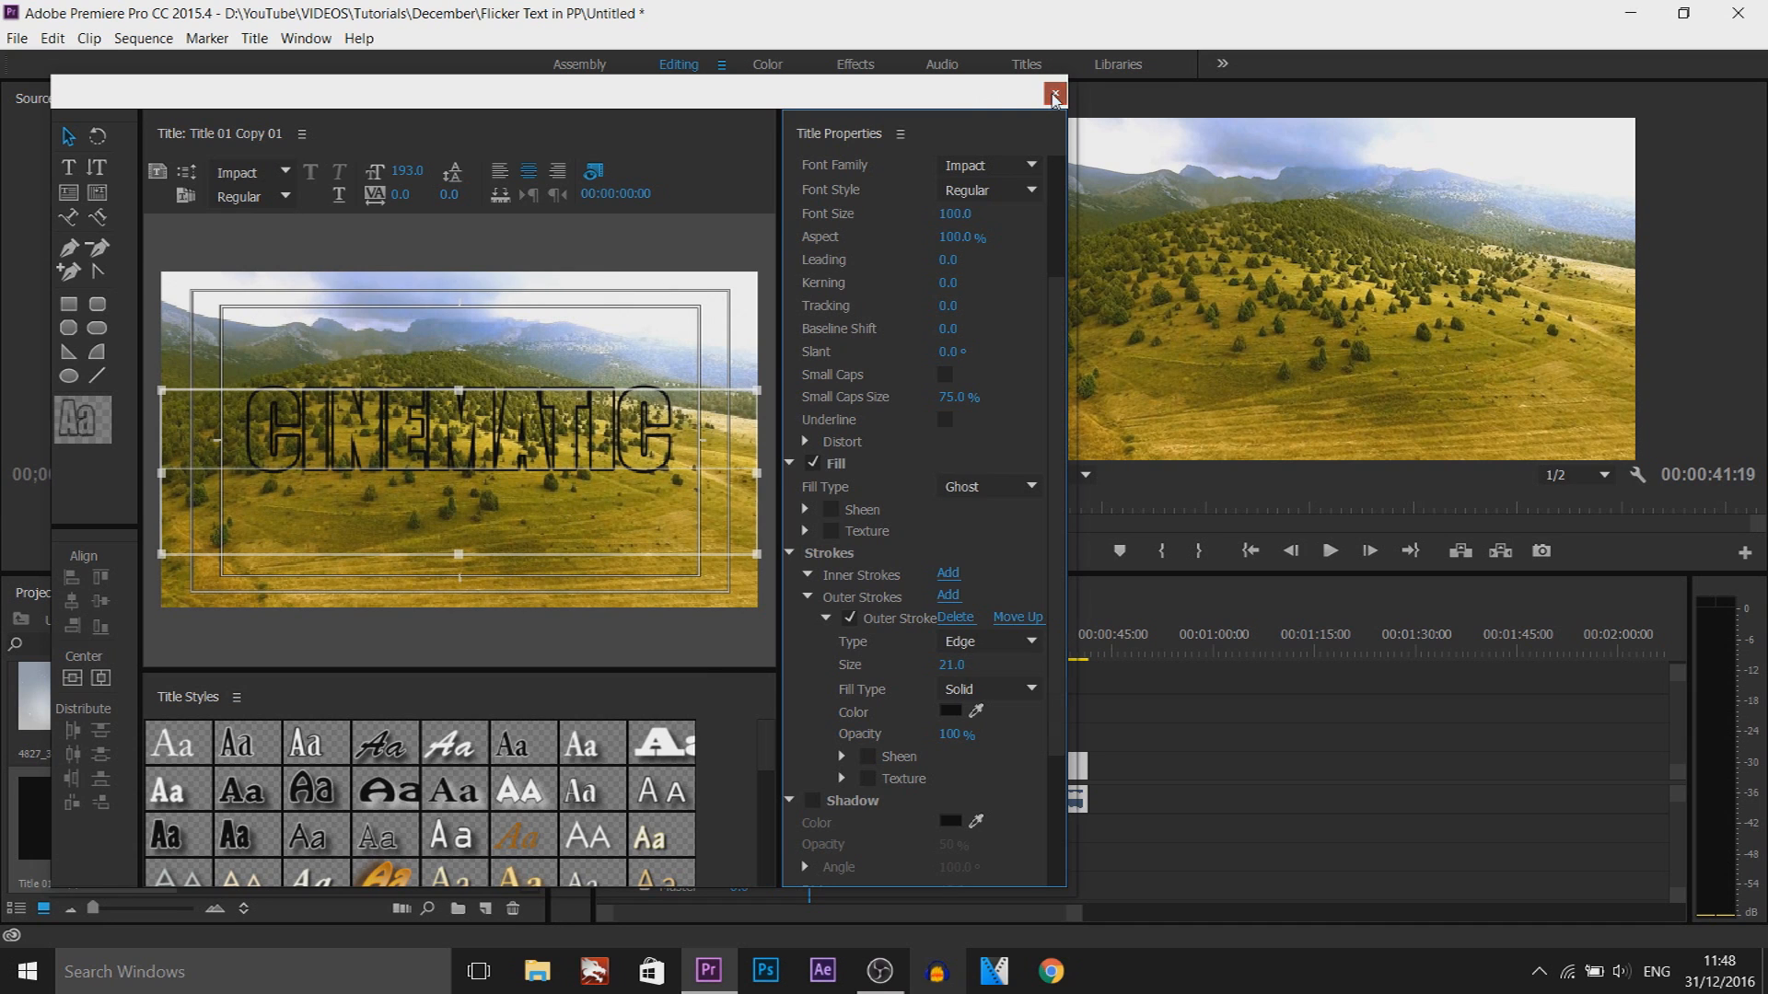
click(1052, 94)
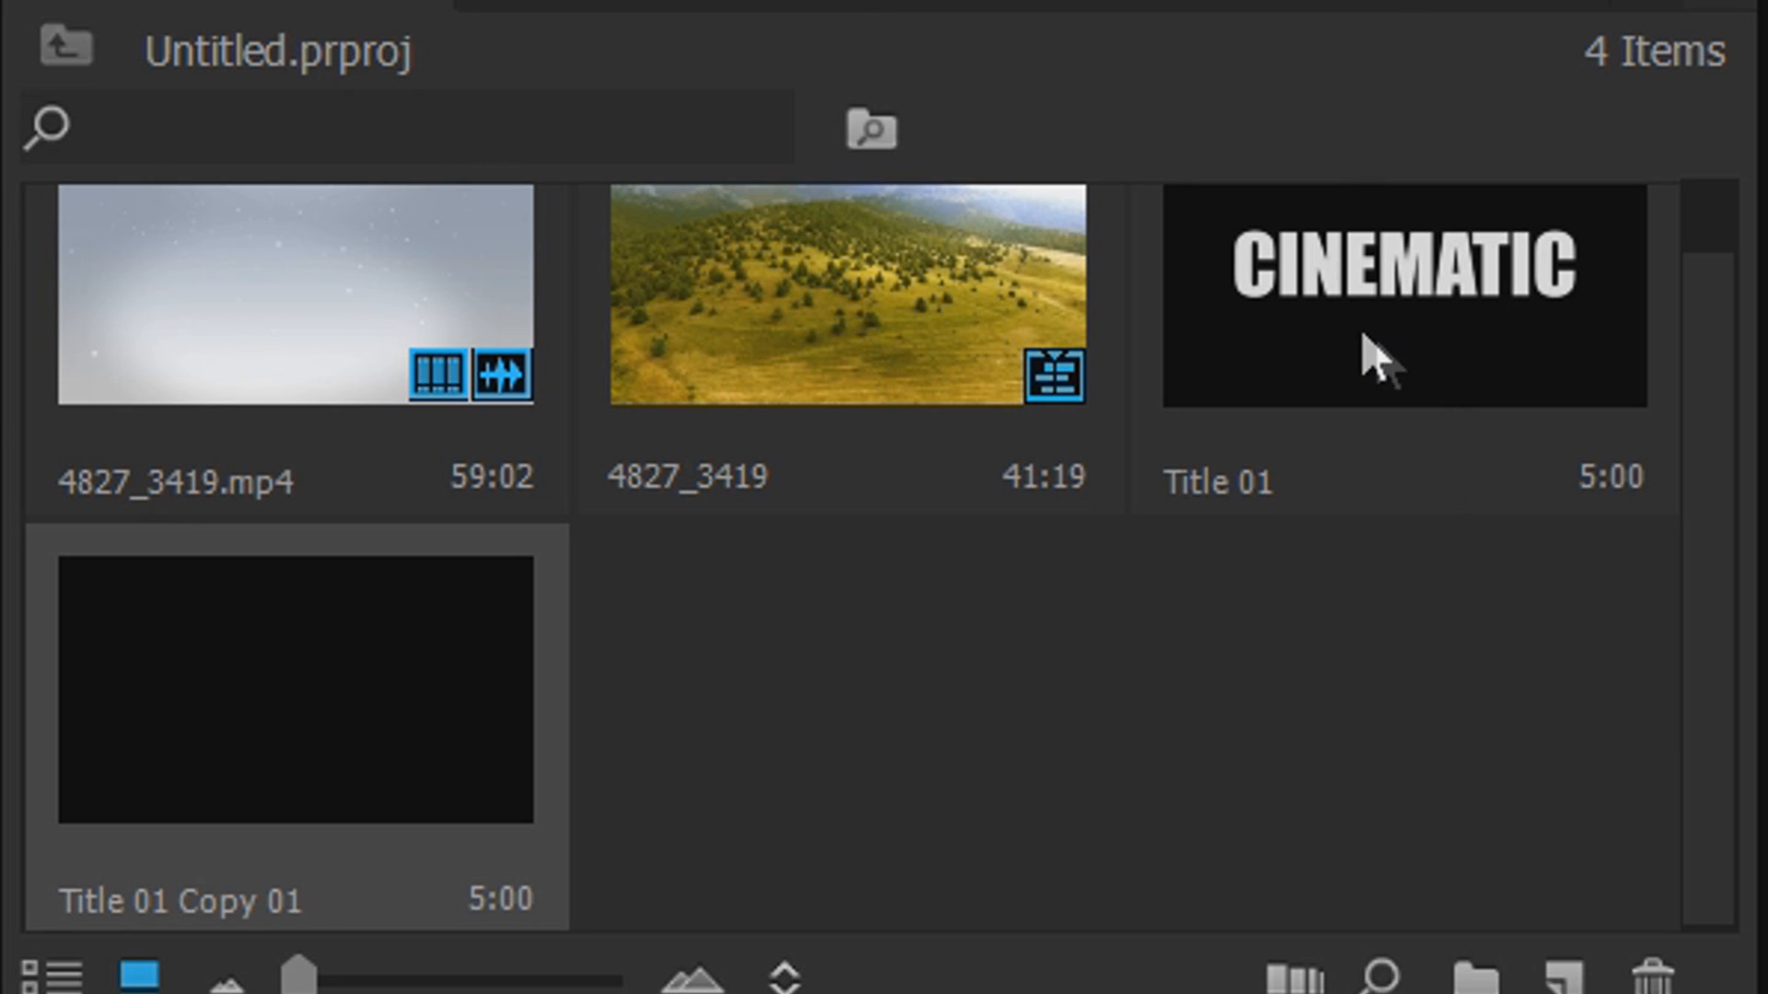
Step: Place Title 01 and Title 01 Copy 01 on V2 and V3 above the clip and show the Effects panel
click(1401, 297)
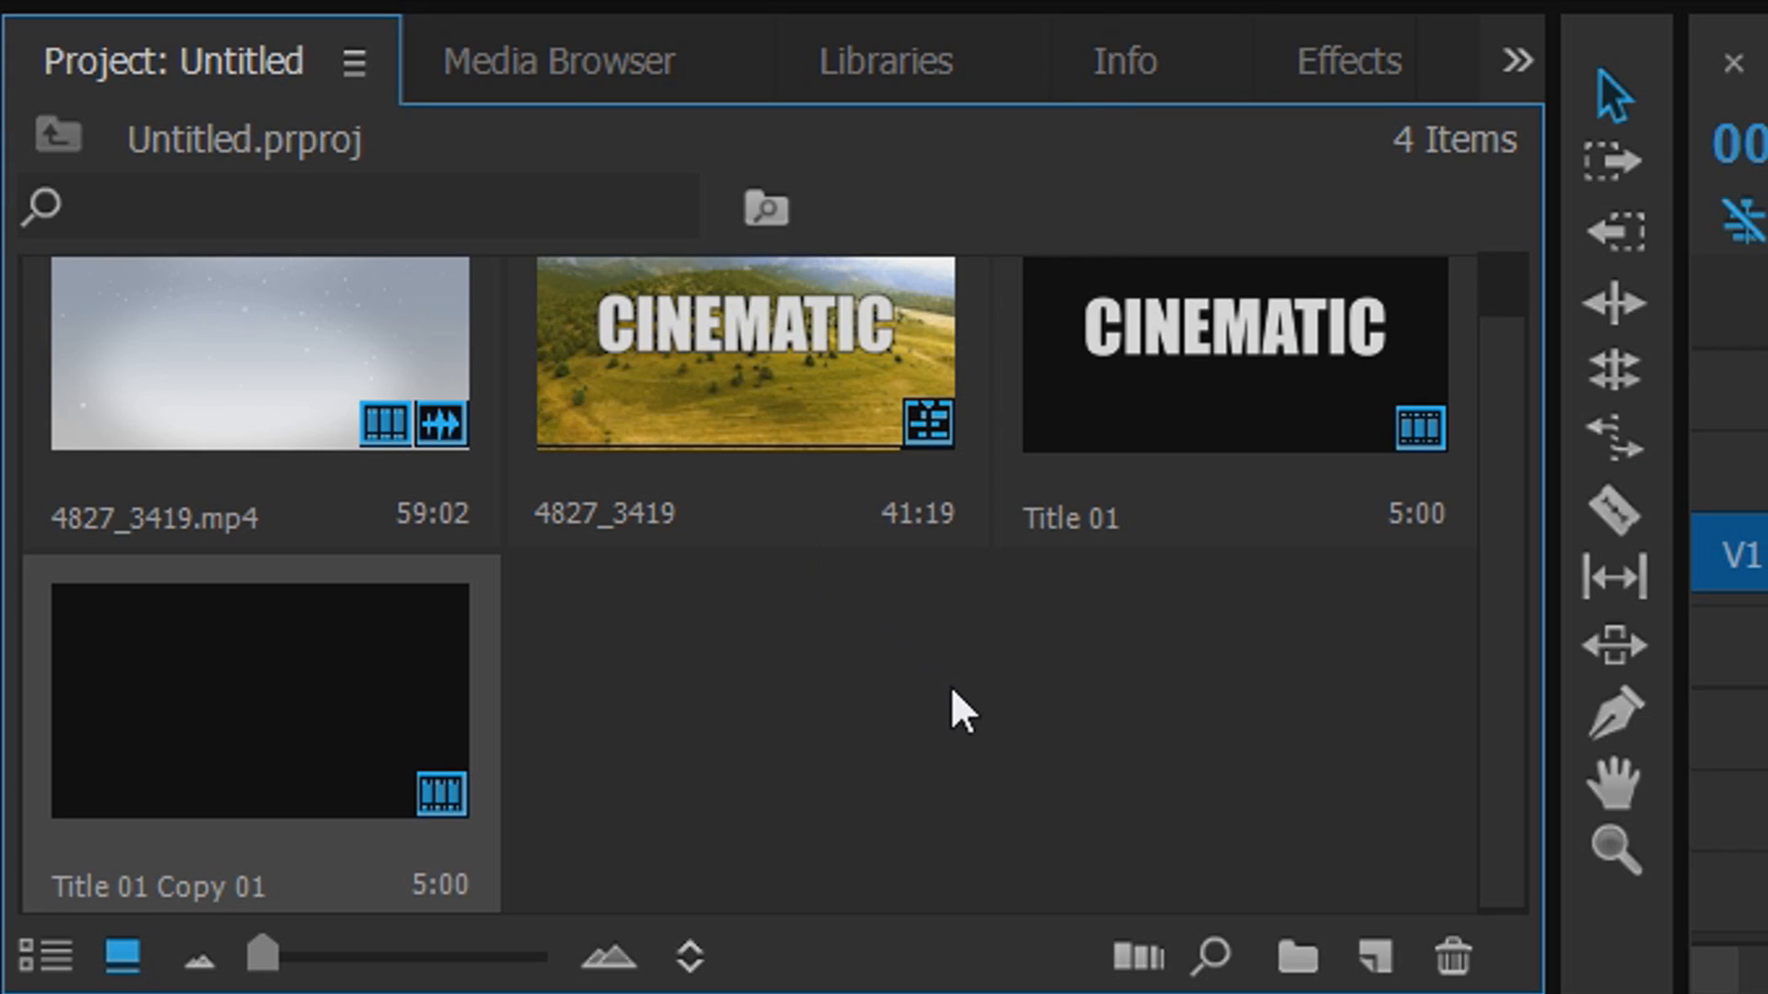
click(1340, 59)
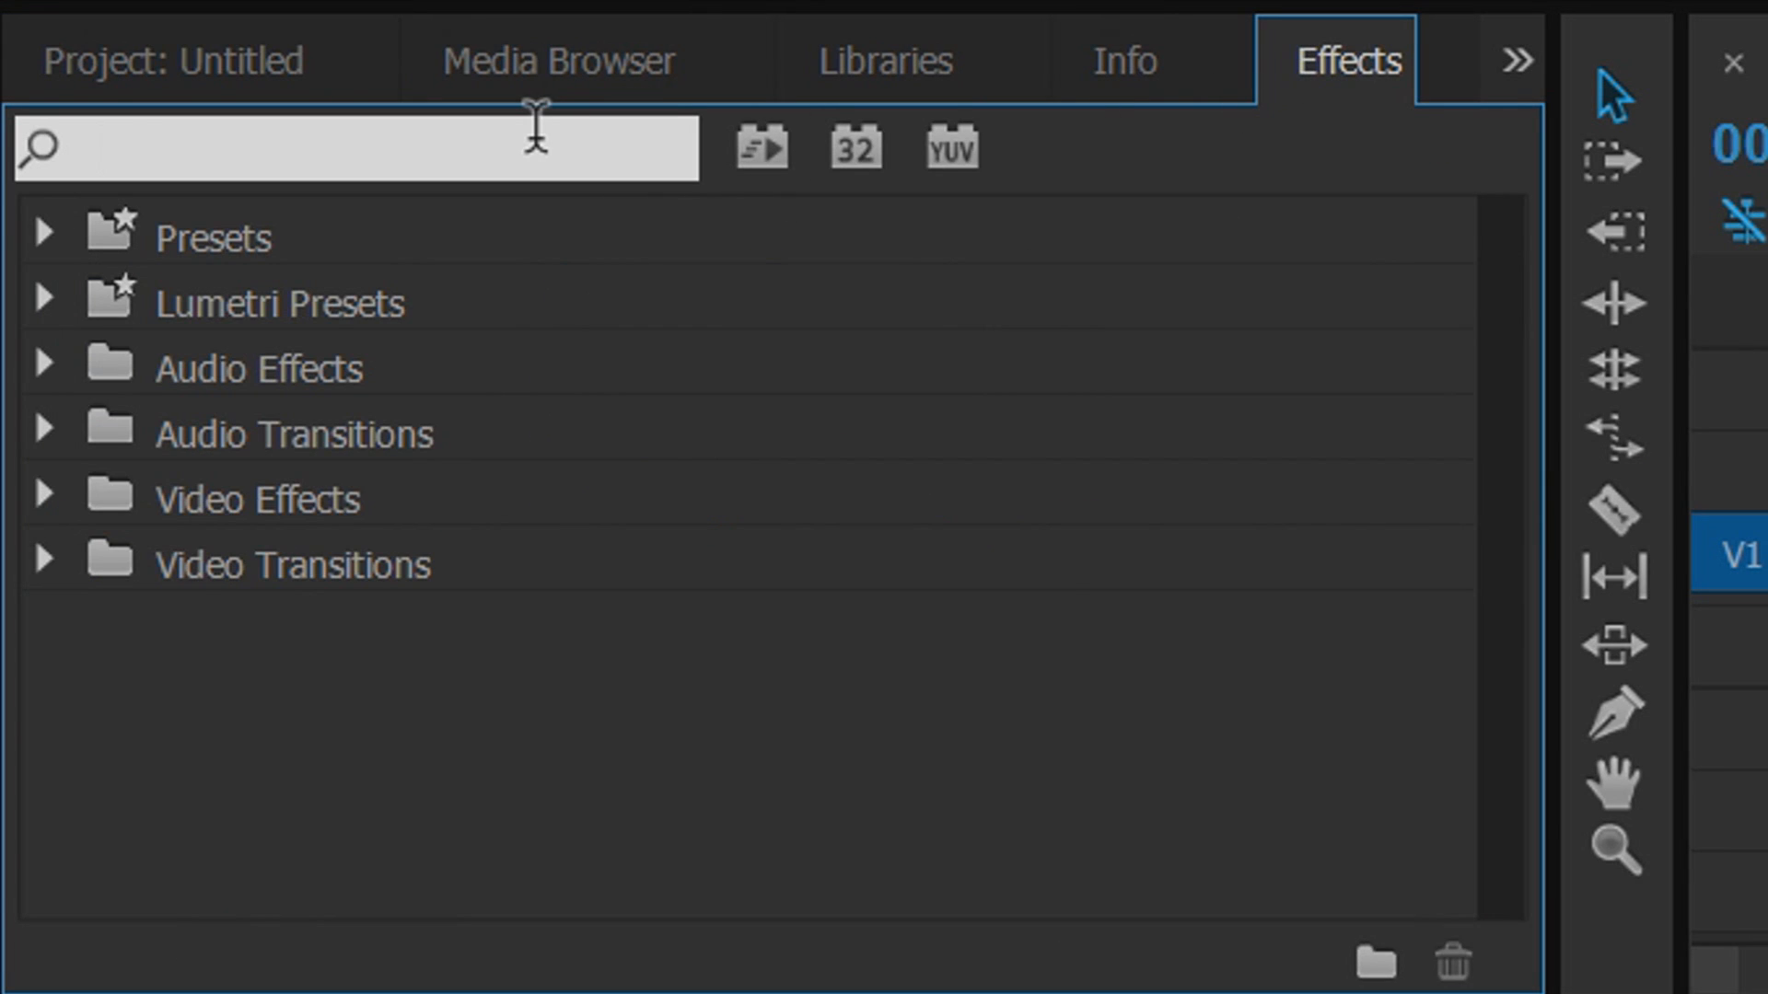
Step: Search the effects library for 'TRACK' to find Track Matte Key
text(TRACK)
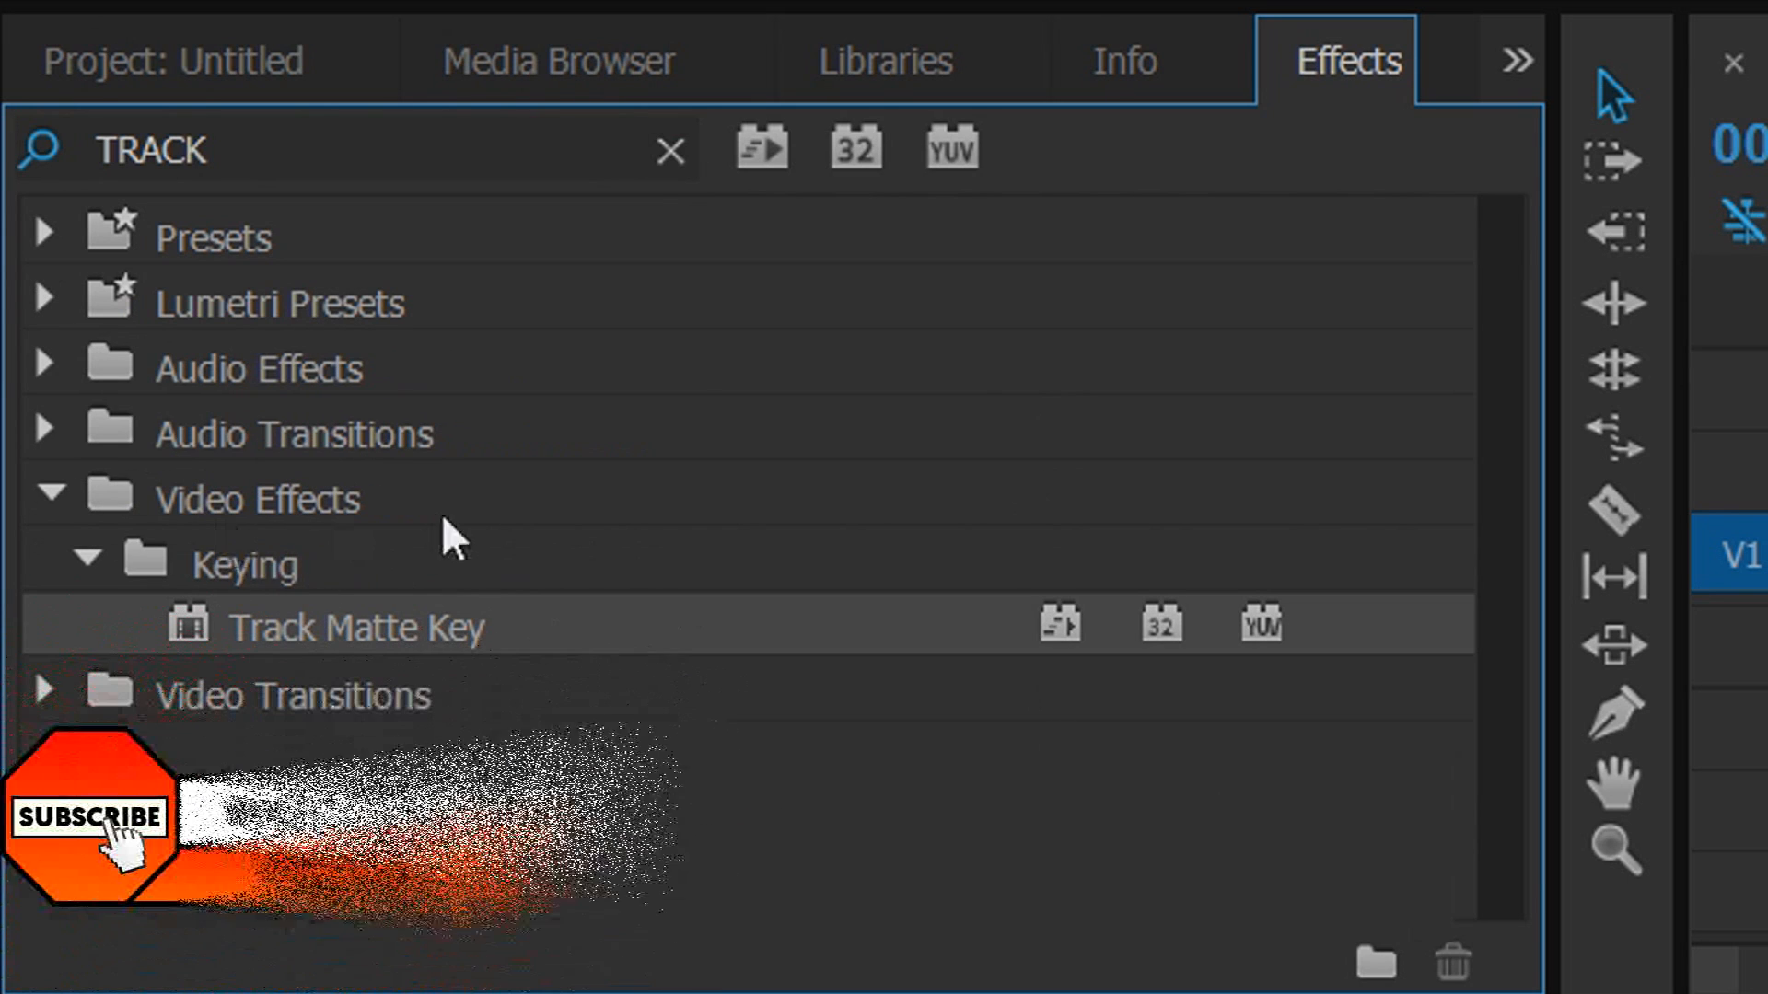
mouse_move(276, 654)
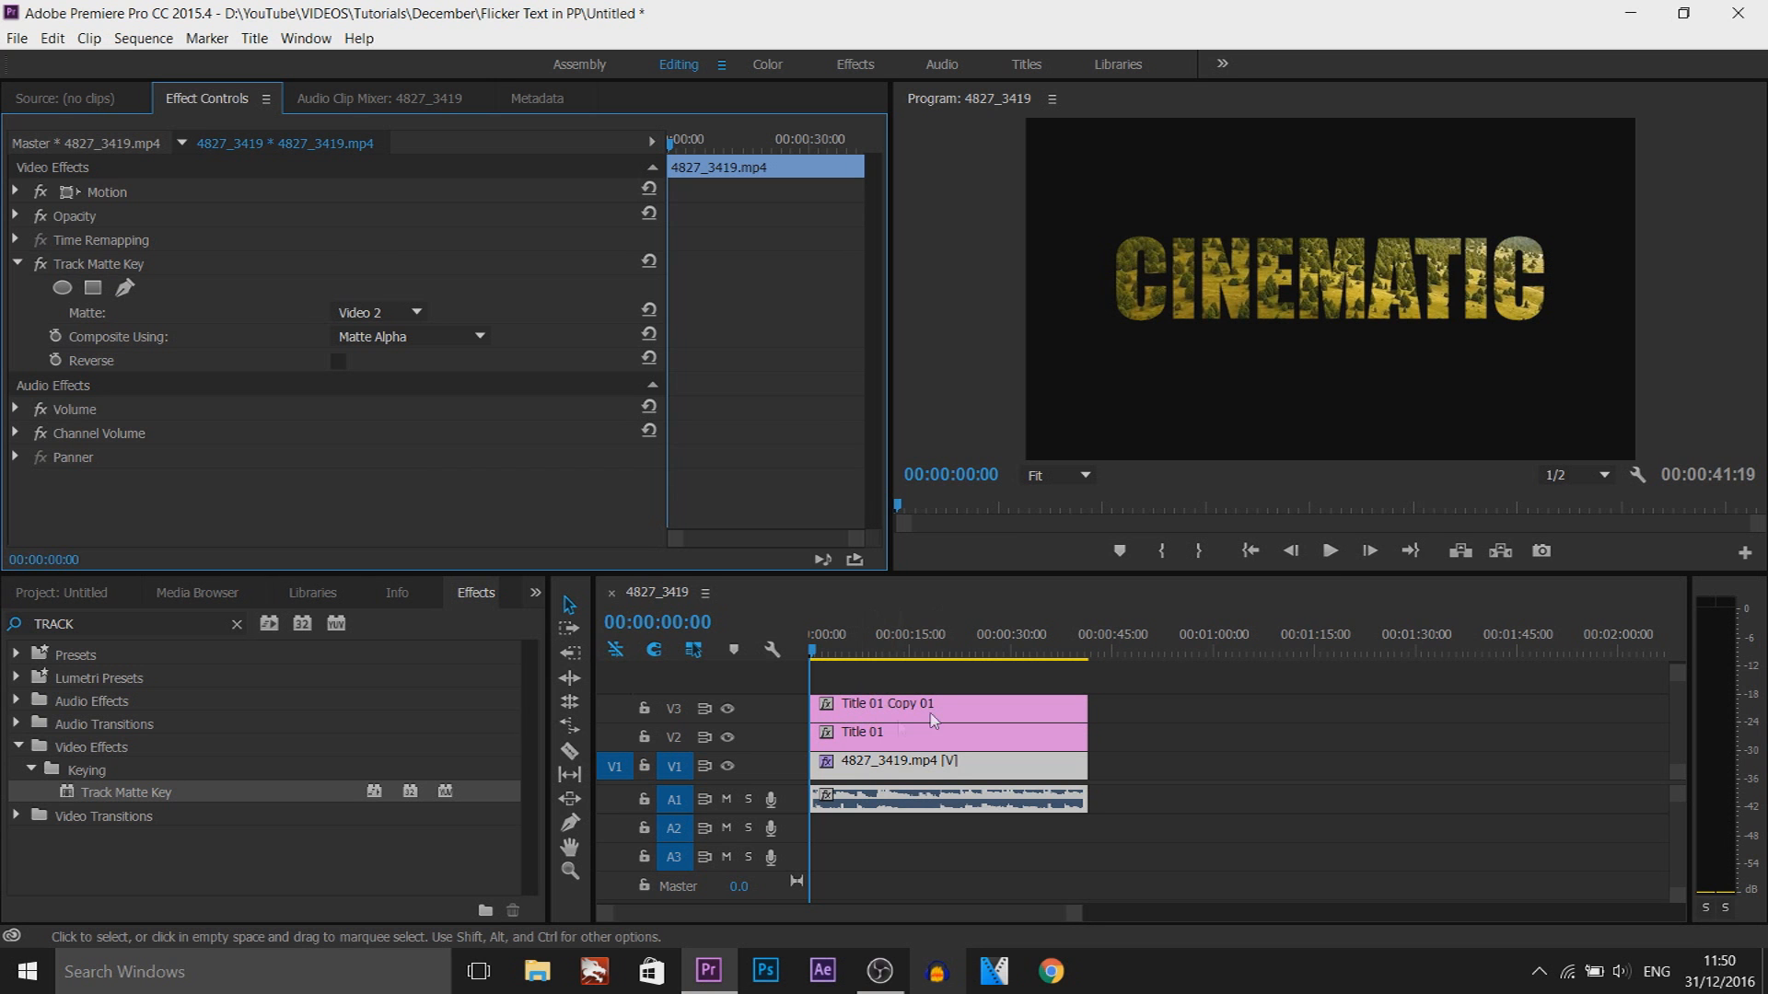
mouse_move(1330, 551)
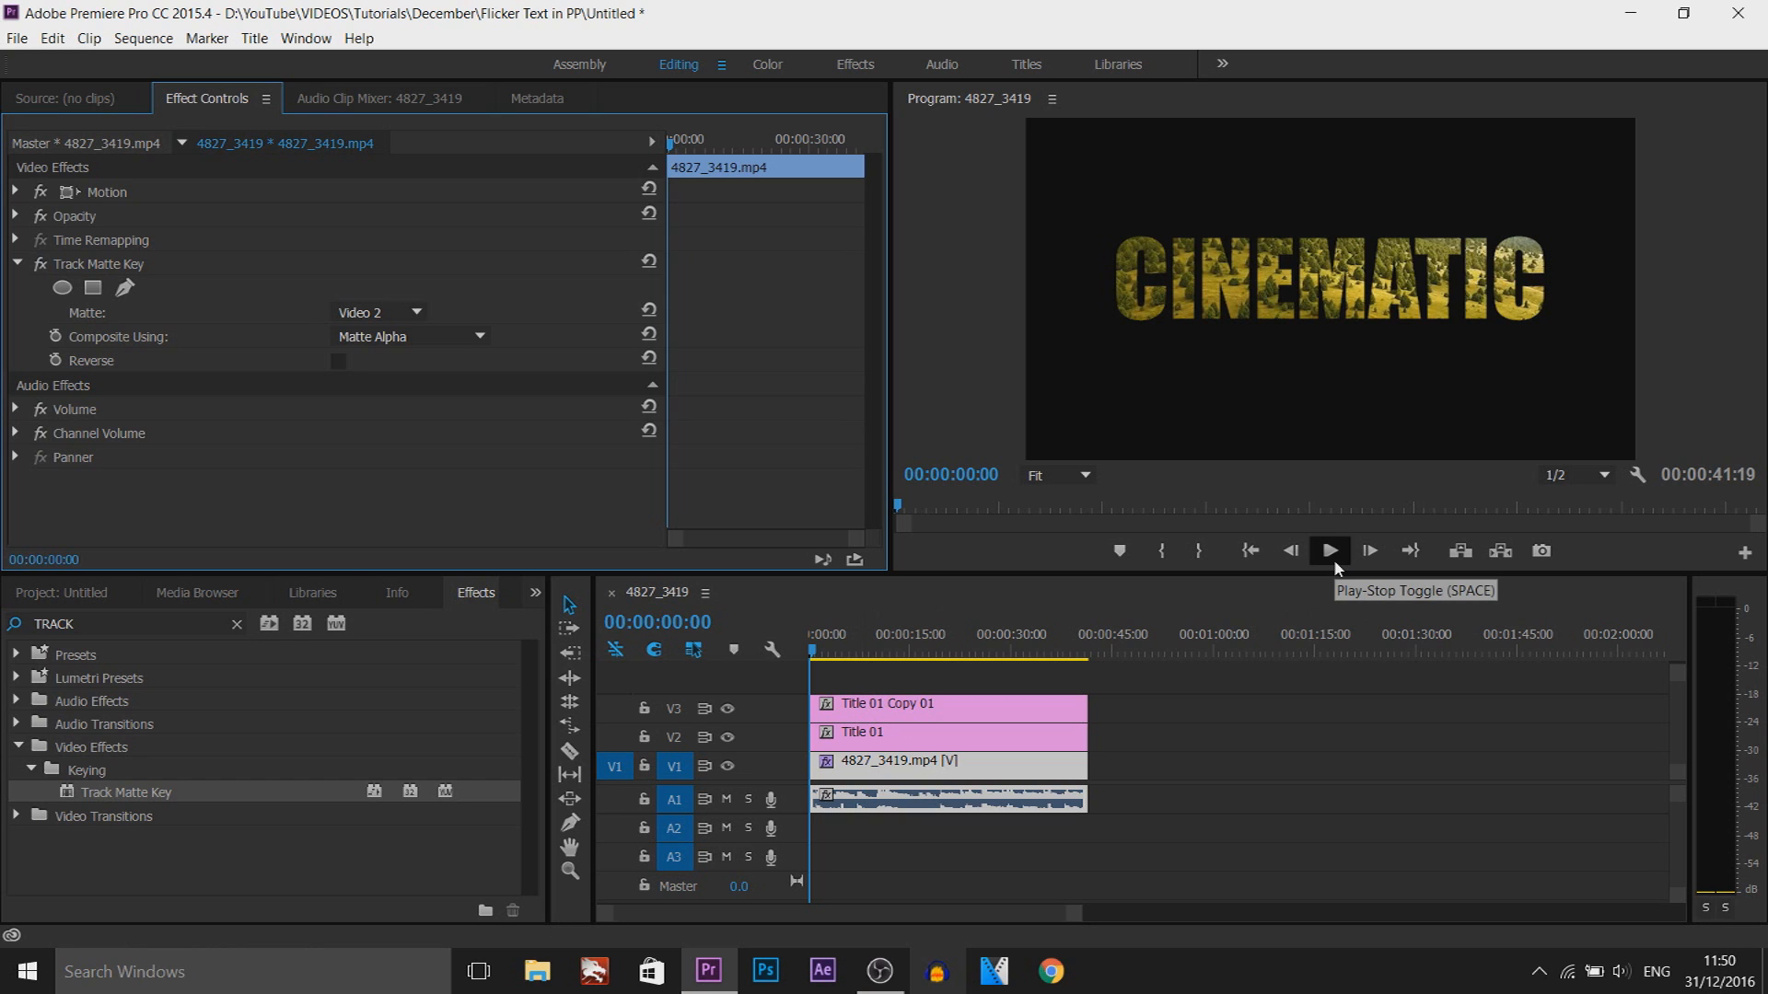
click(1328, 551)
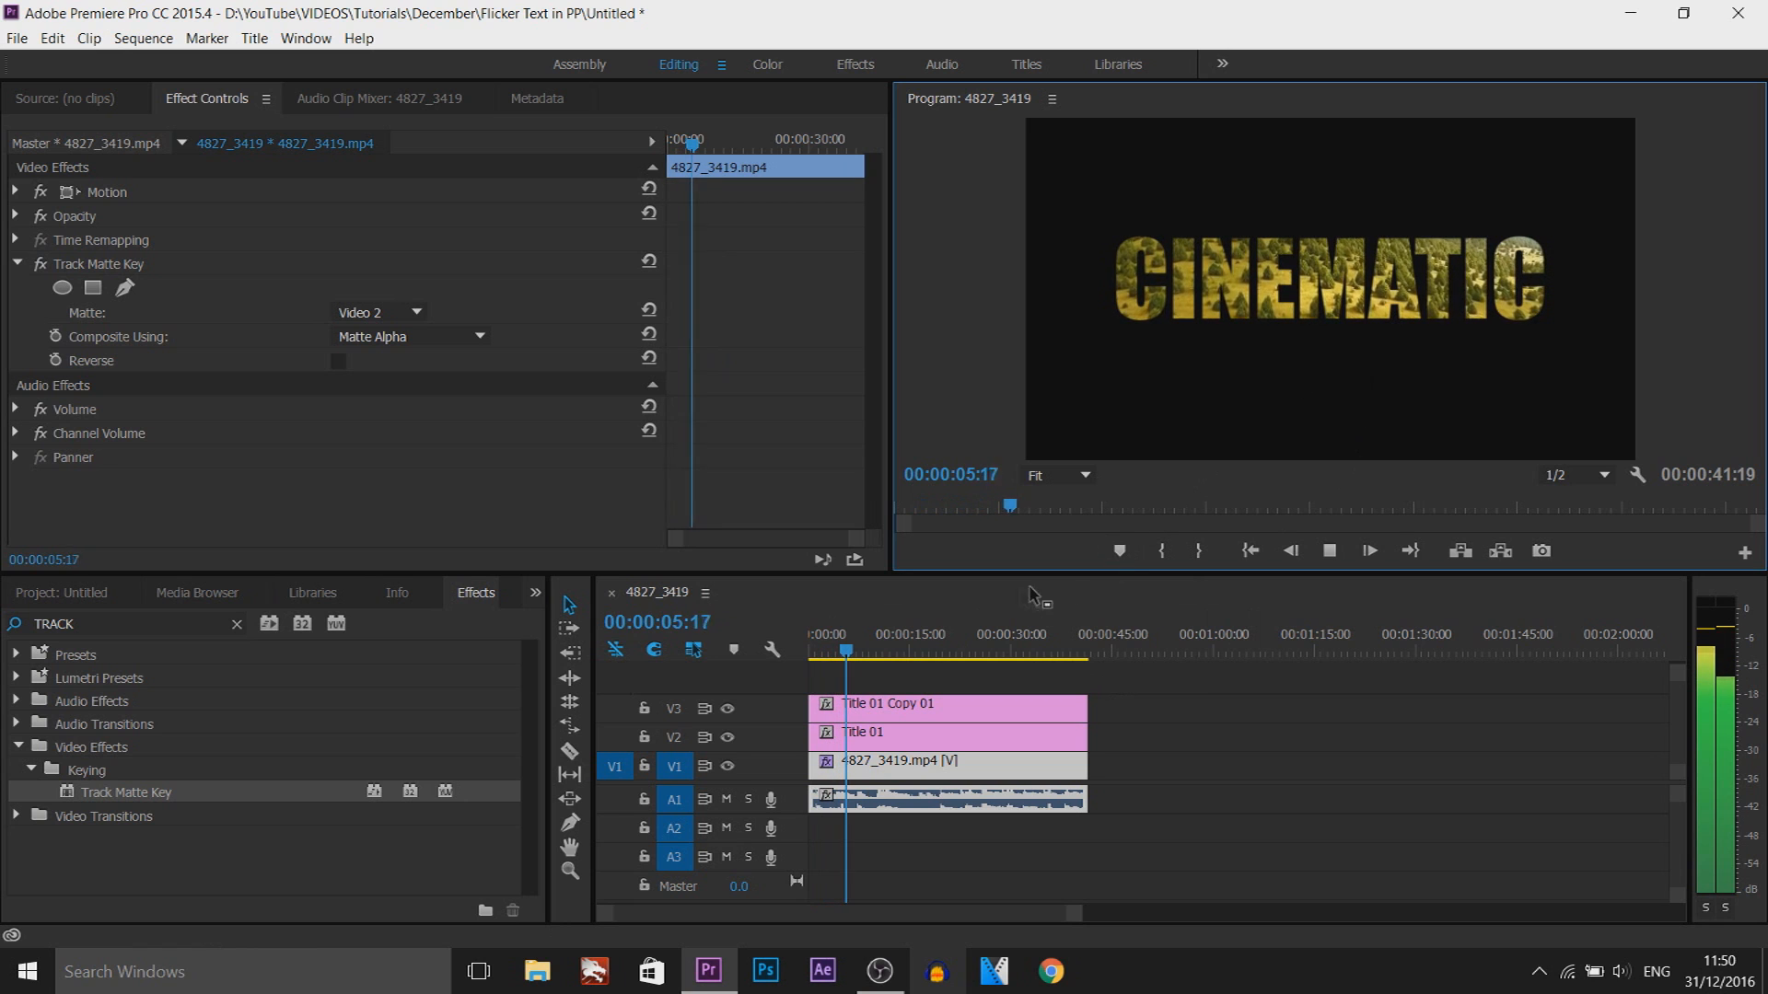
click(912, 650)
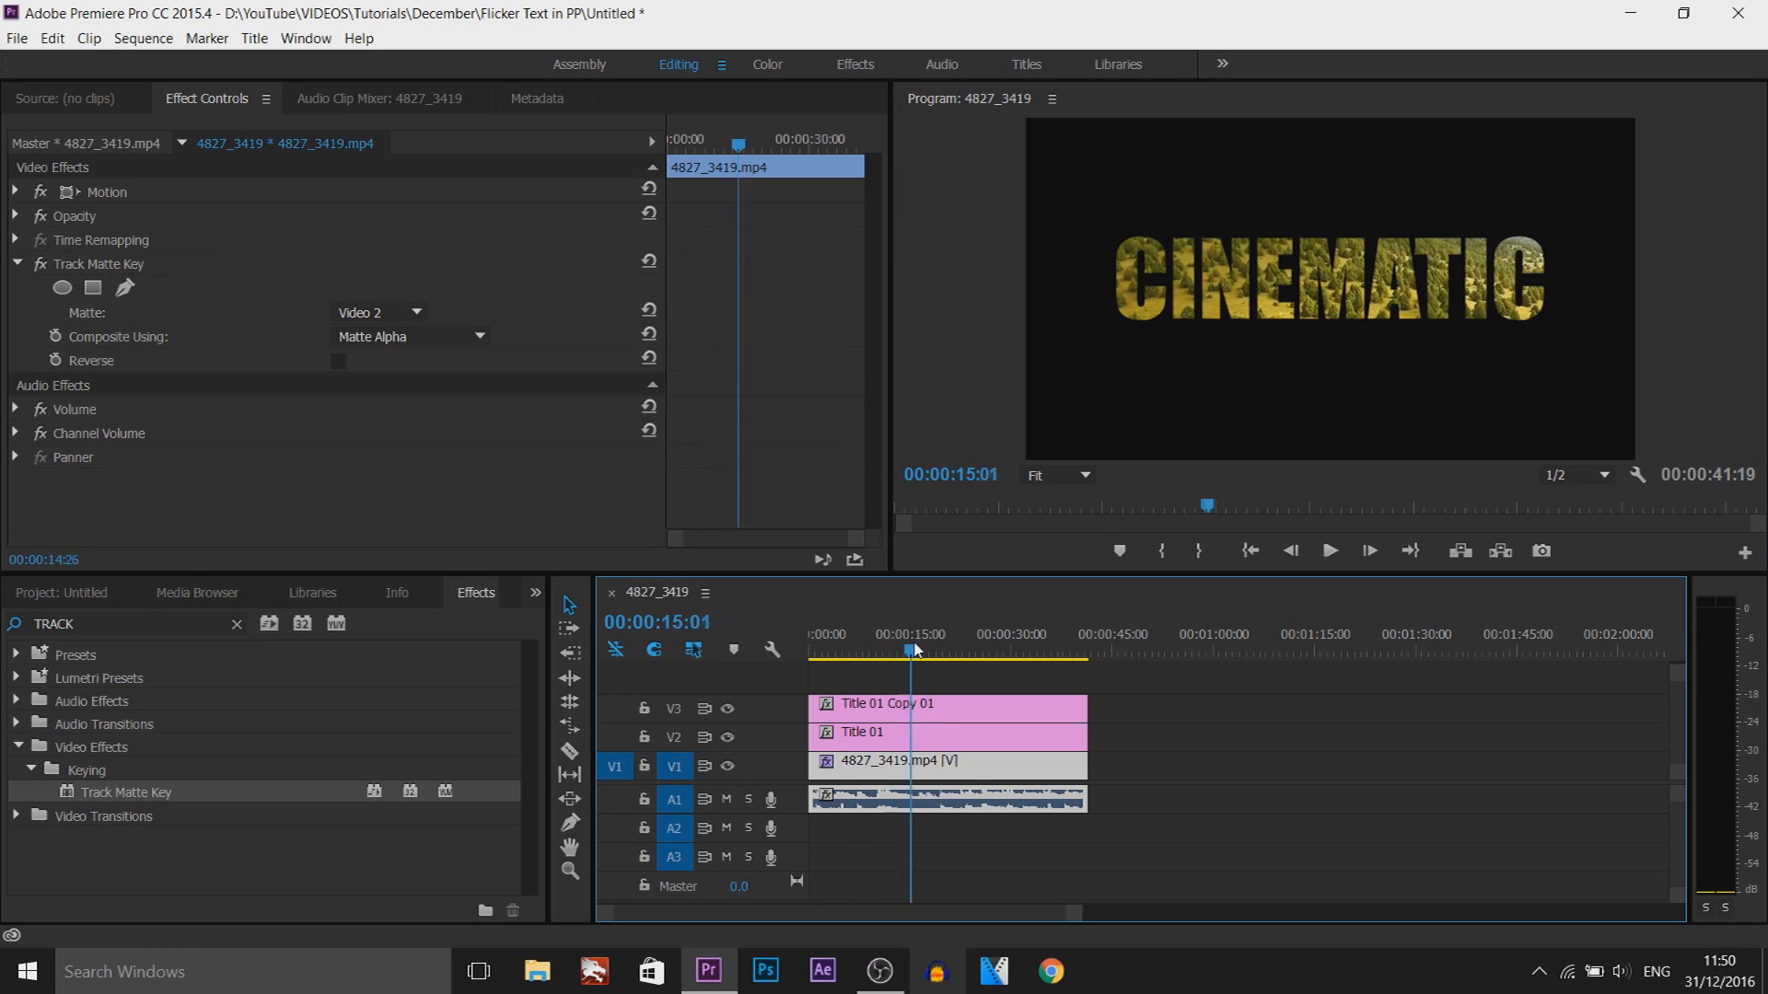
click(1328, 551)
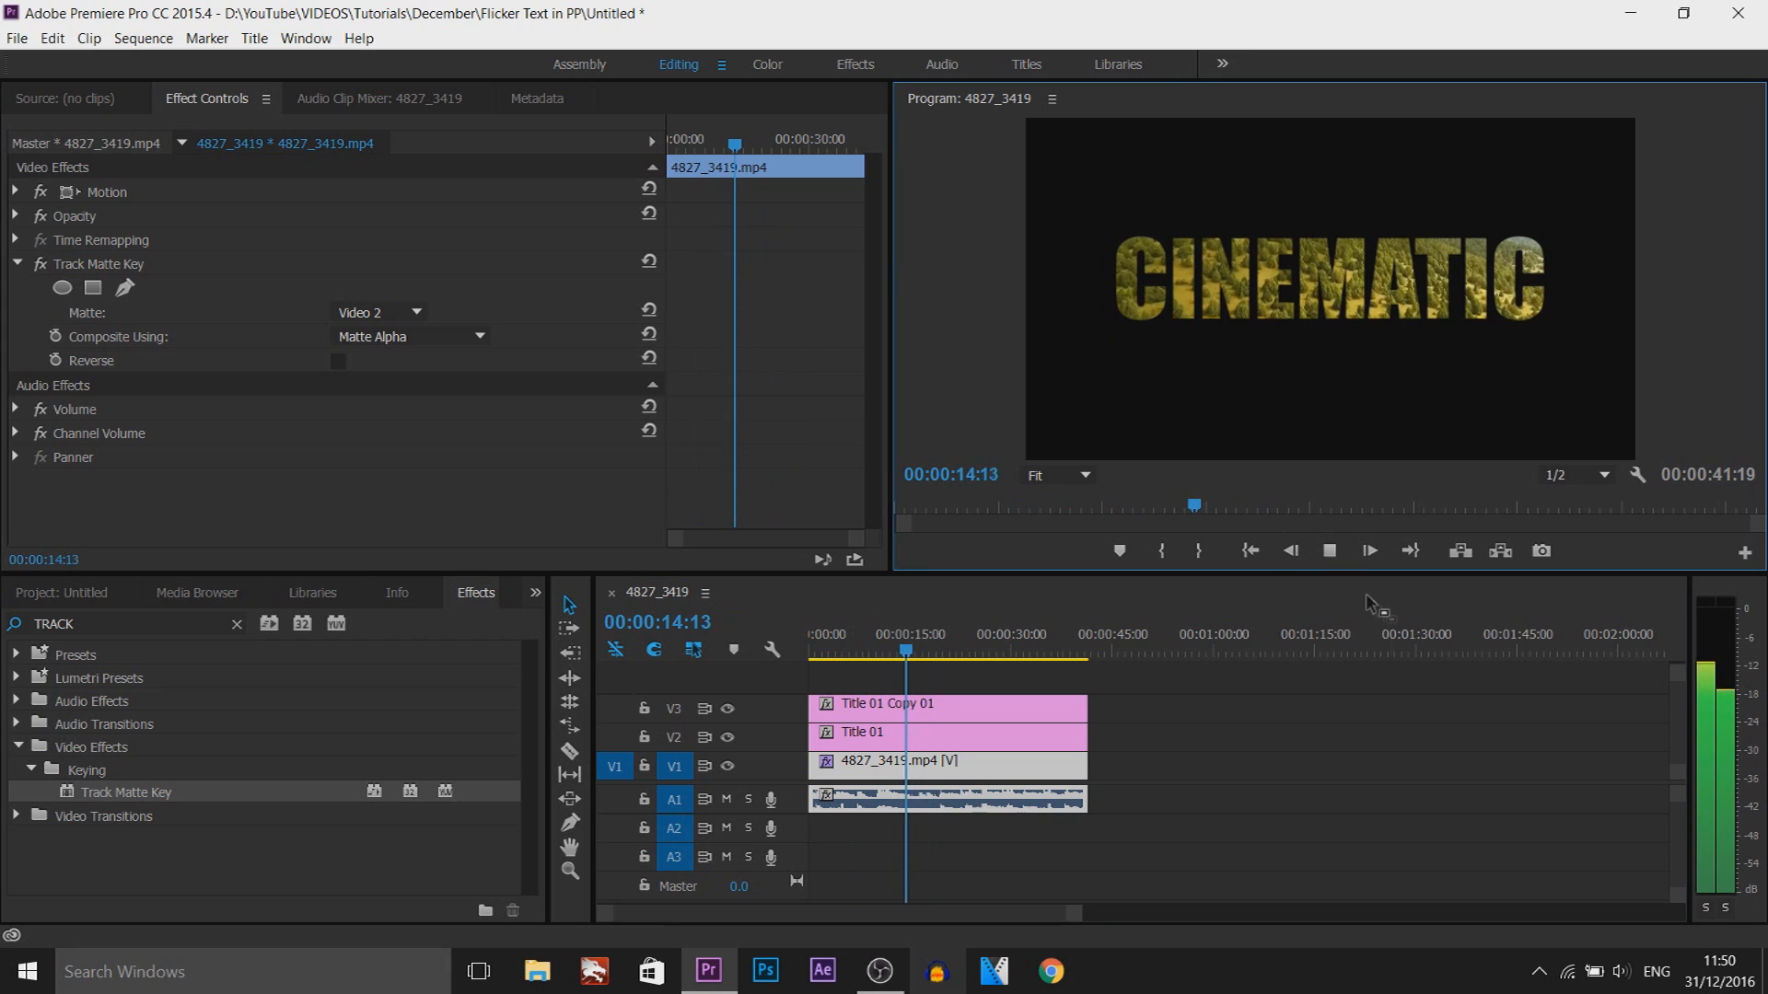